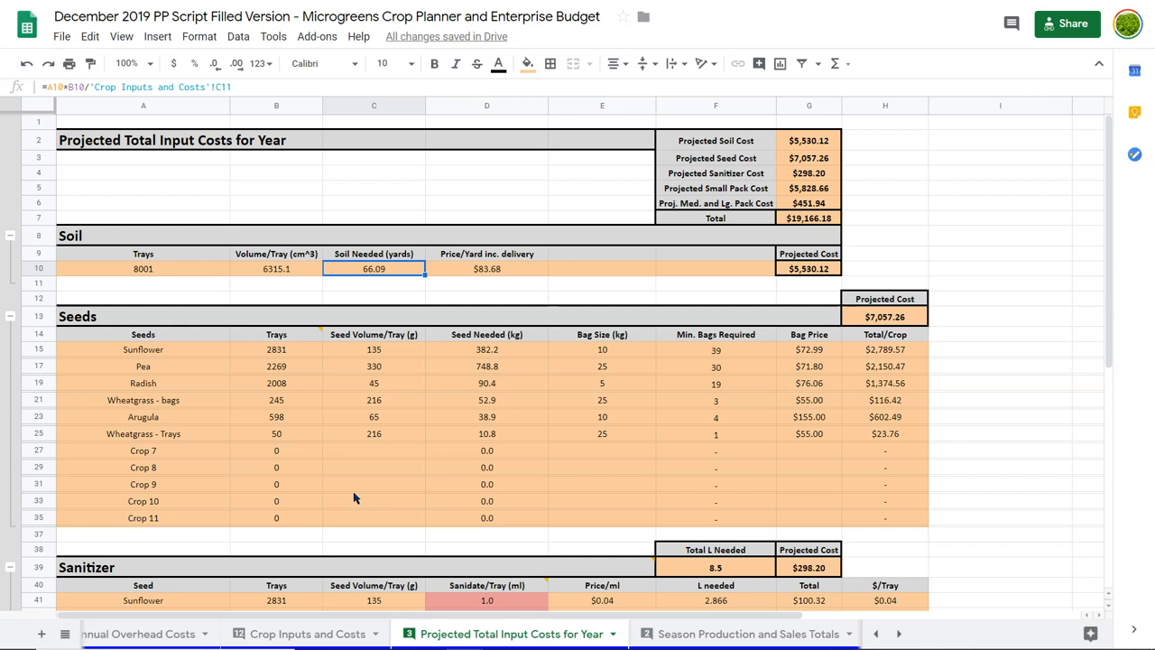
# Scroll down the Projected Total Input Costs sheet to bring the grouped cost sections into view.
pyautogui.scroll(-3)
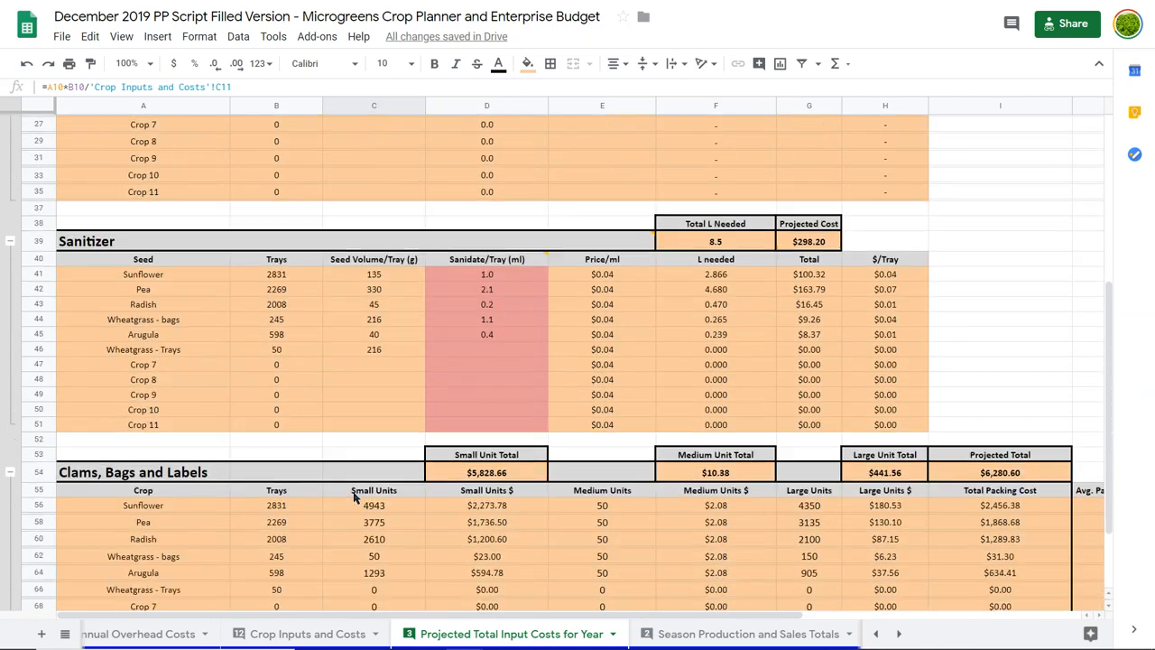
pyautogui.scroll(-3)
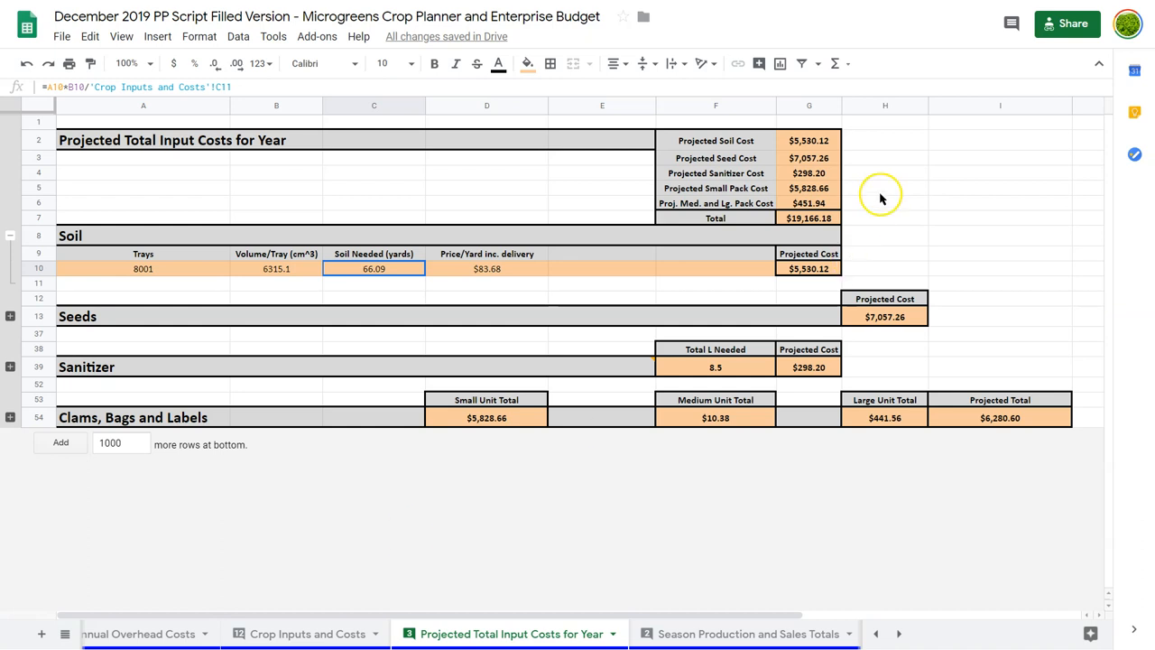
pyautogui.moveTo(818, 145)
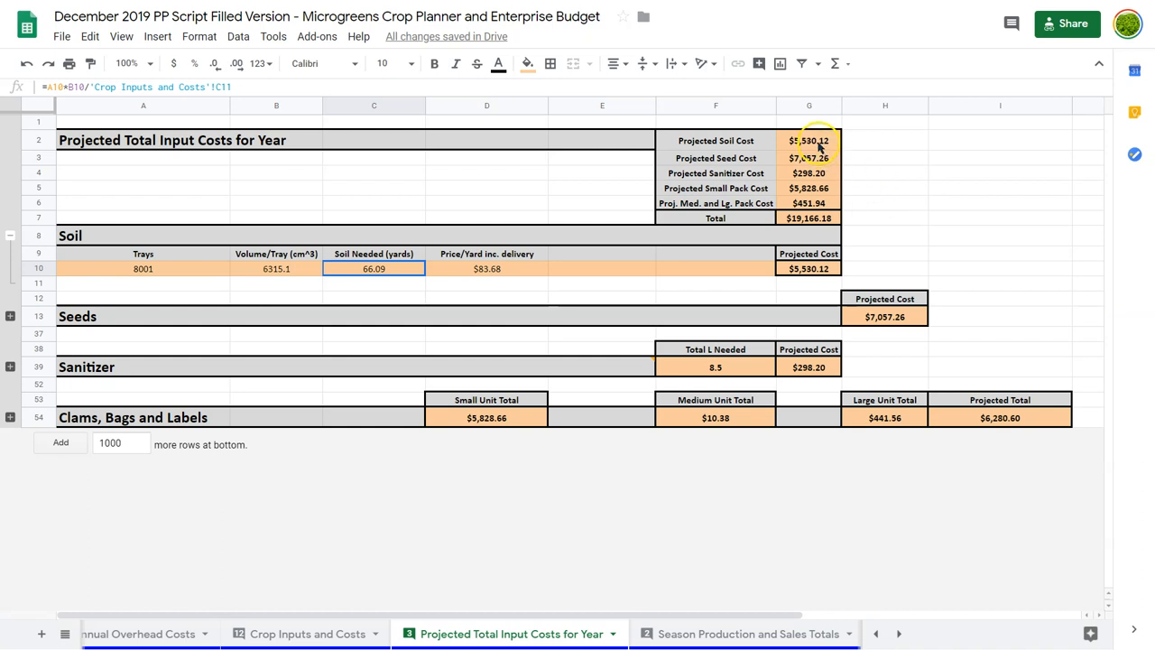
# Trace the Projected Soil Cost and Trays value 8001 to the 30% soil multiplier on Crop Inputs and Costs.
pyautogui.click(808, 139)
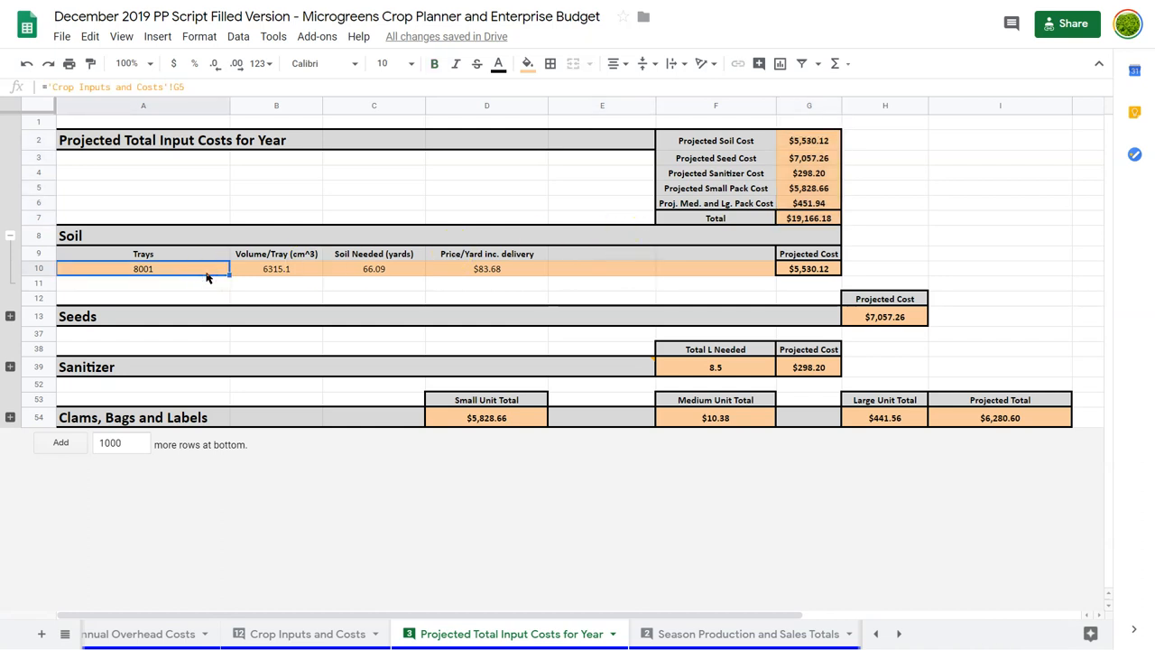
pyautogui.click(373, 268)
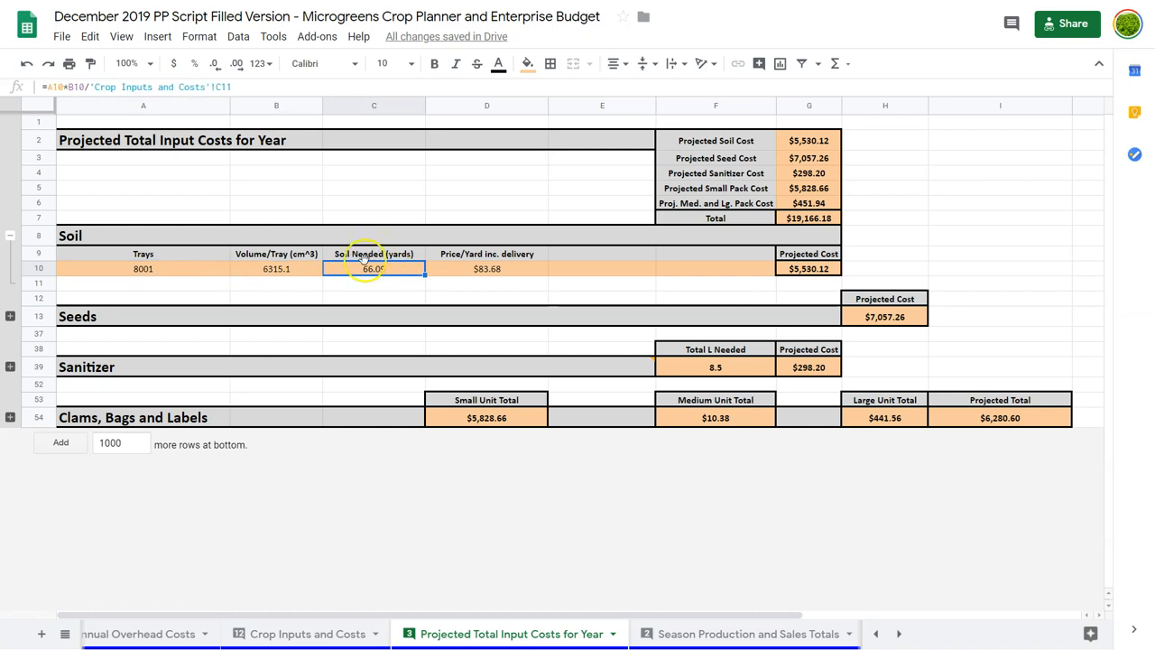
pyautogui.moveTo(345, 601)
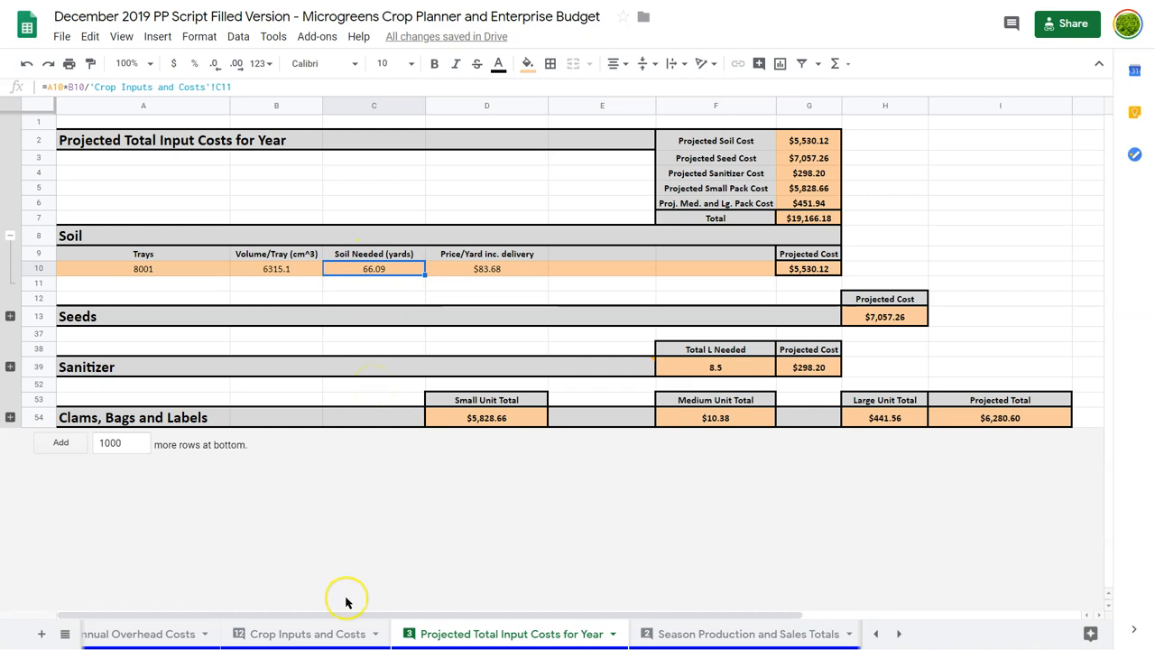
pyautogui.click(306, 633)
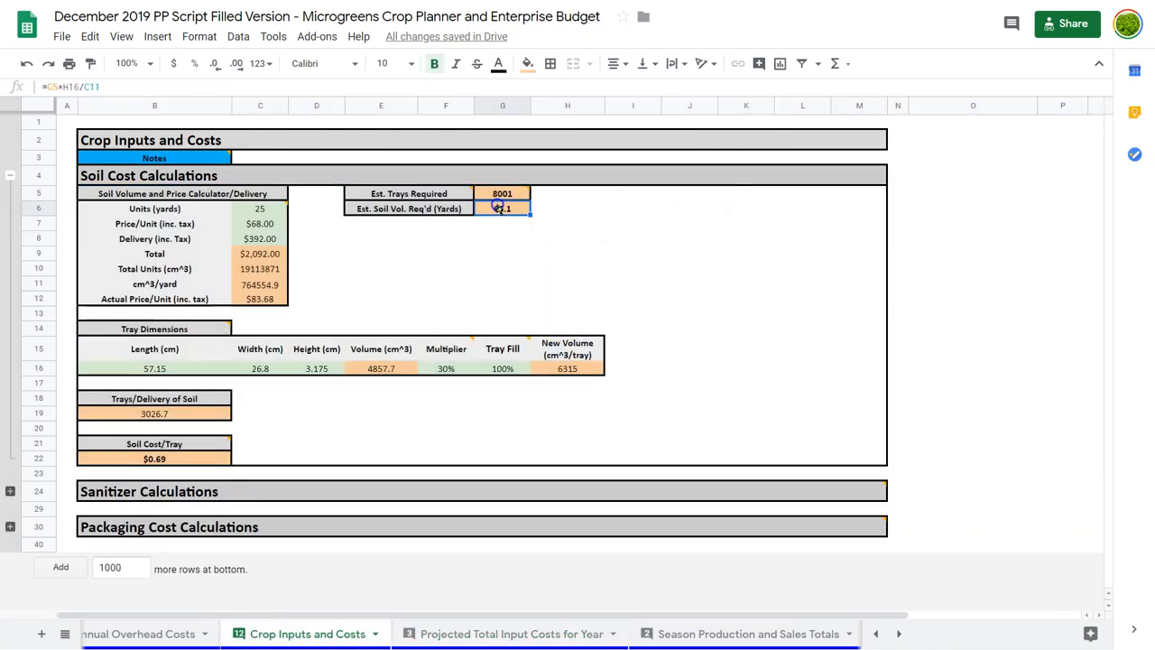
pyautogui.click(444, 368)
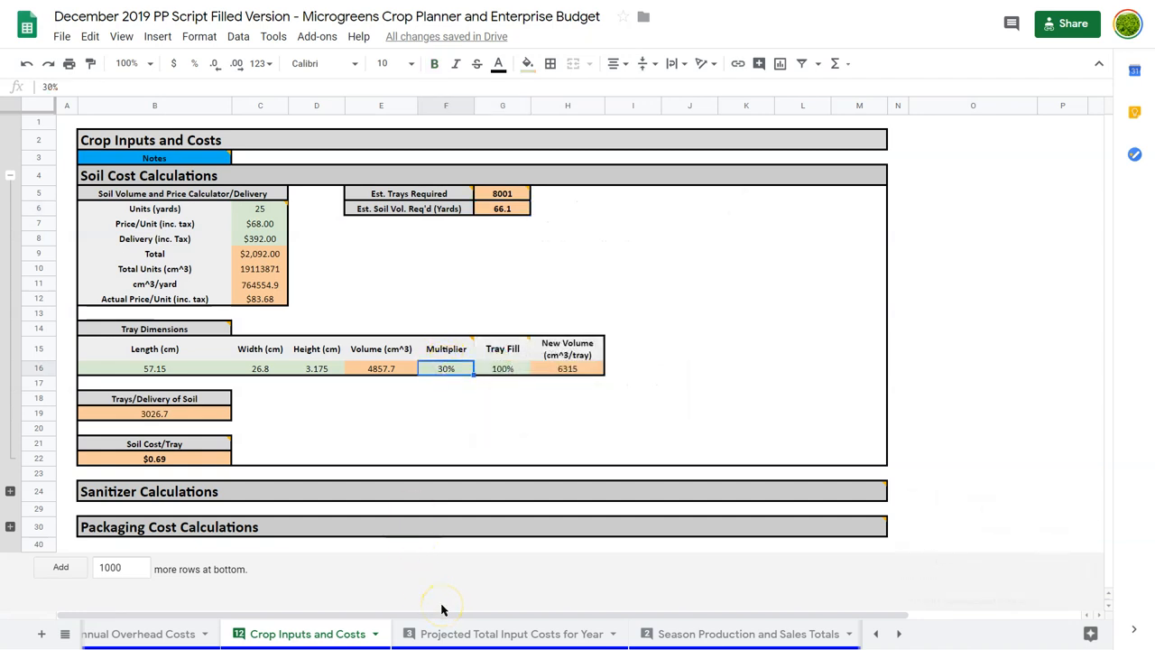
# Back on the projections sheet, check the soil price-per-yard source and collapse the Soil group.
pyautogui.click(510, 631)
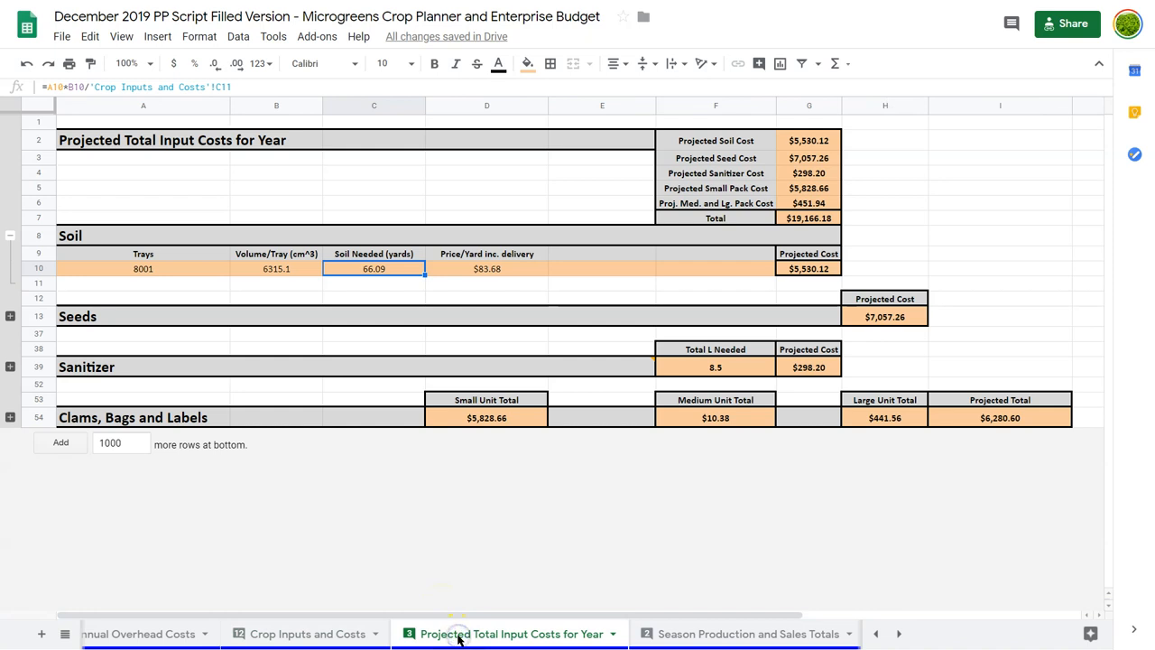
pyautogui.click(486, 268)
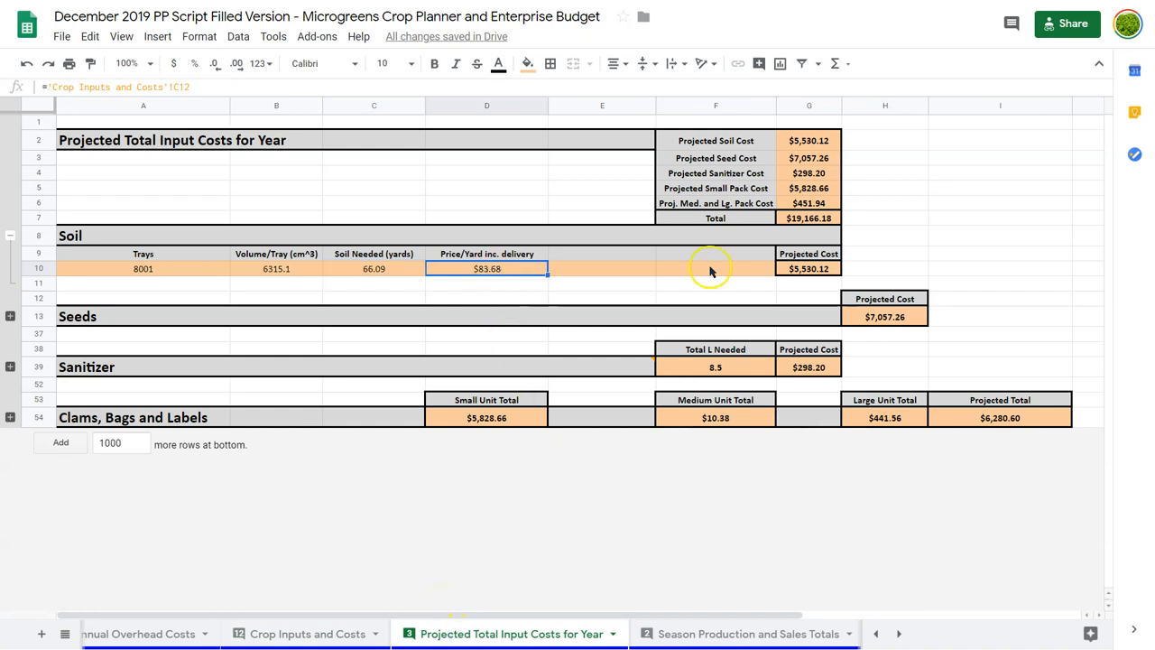
pyautogui.click(807, 268)
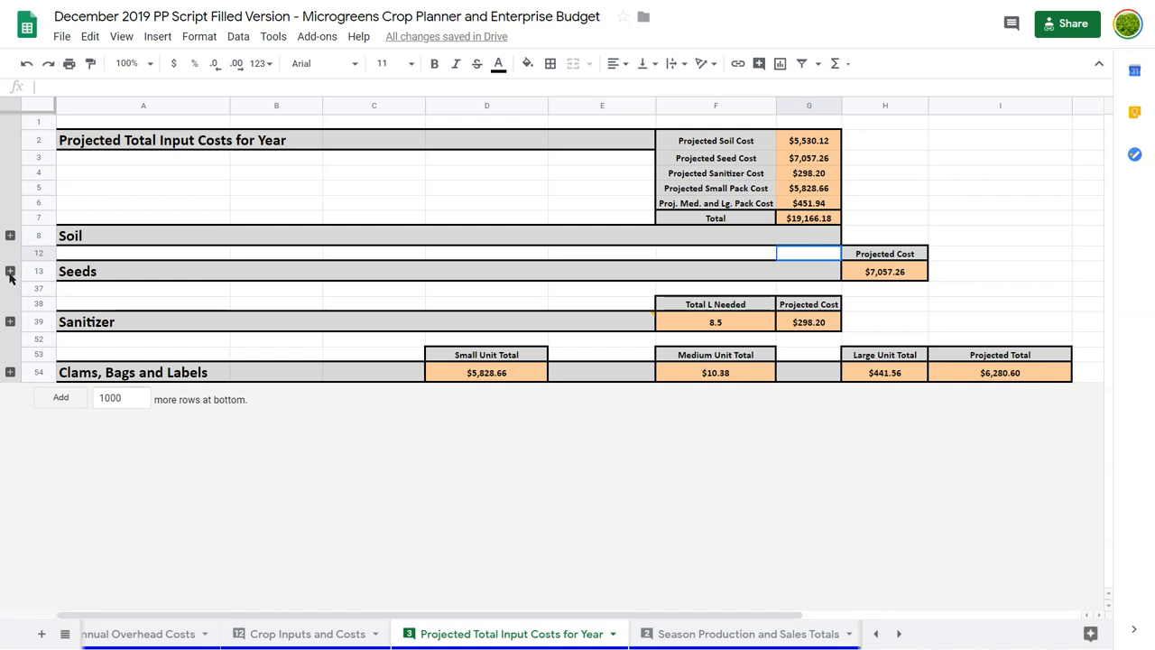
# Expand Seeds and inspect Sunflower's tray count, seed volume per tray and seed needed formulas.
pyautogui.click(10, 271)
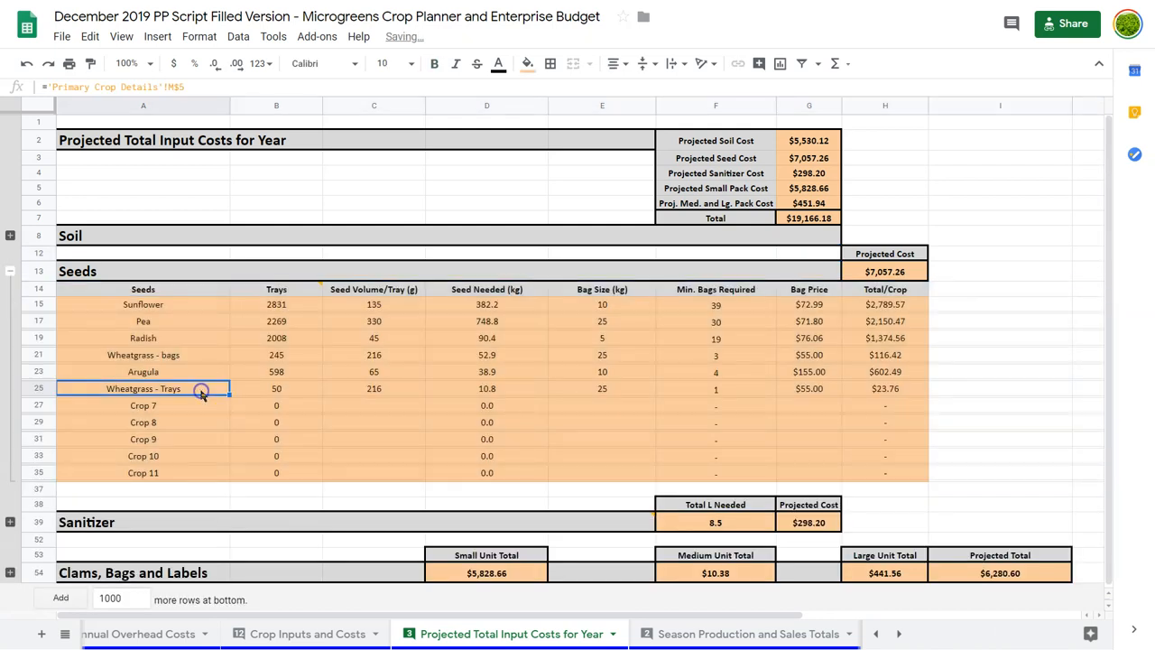
pyautogui.click(276, 304)
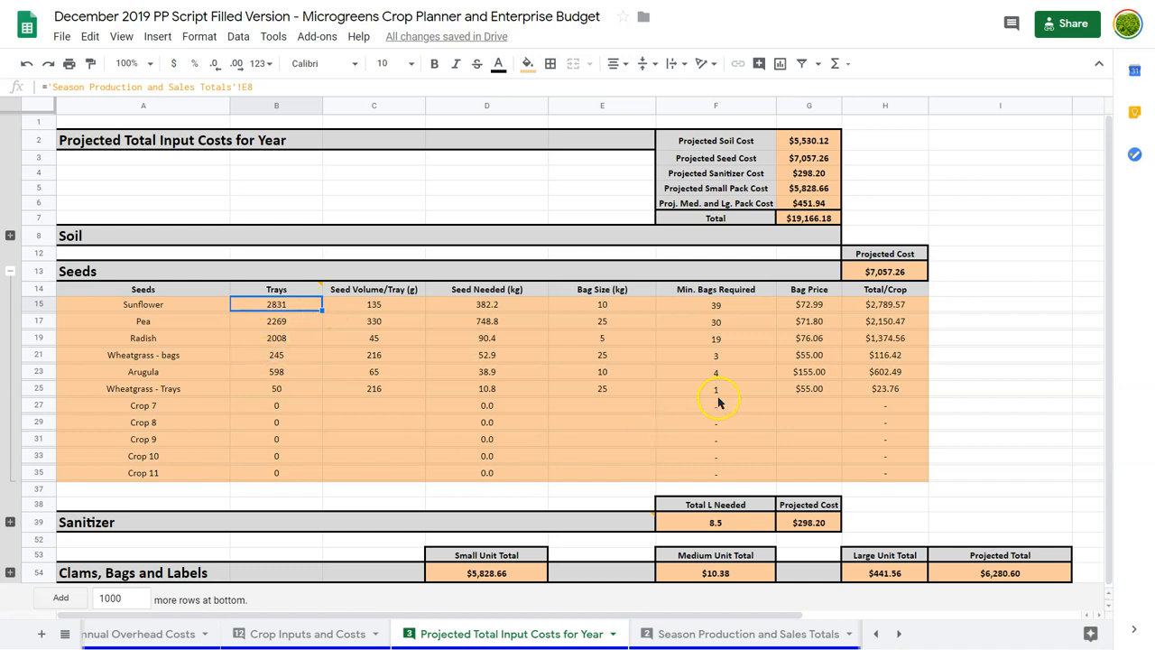
pyautogui.moveTo(464, 341)
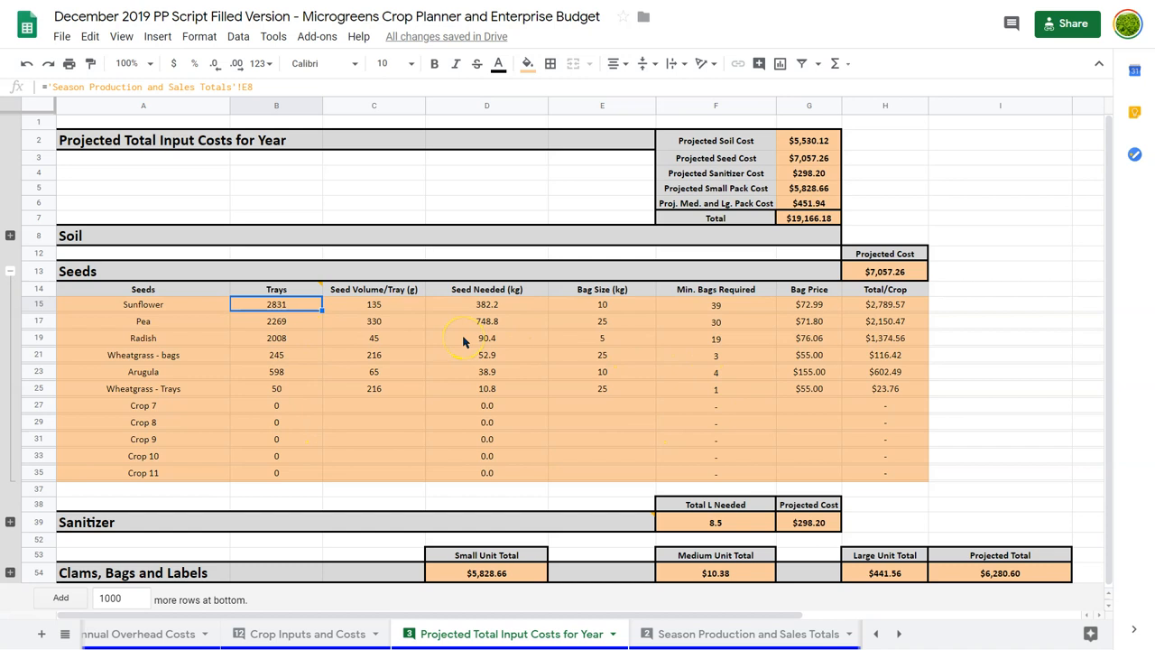
pyautogui.click(292, 304)
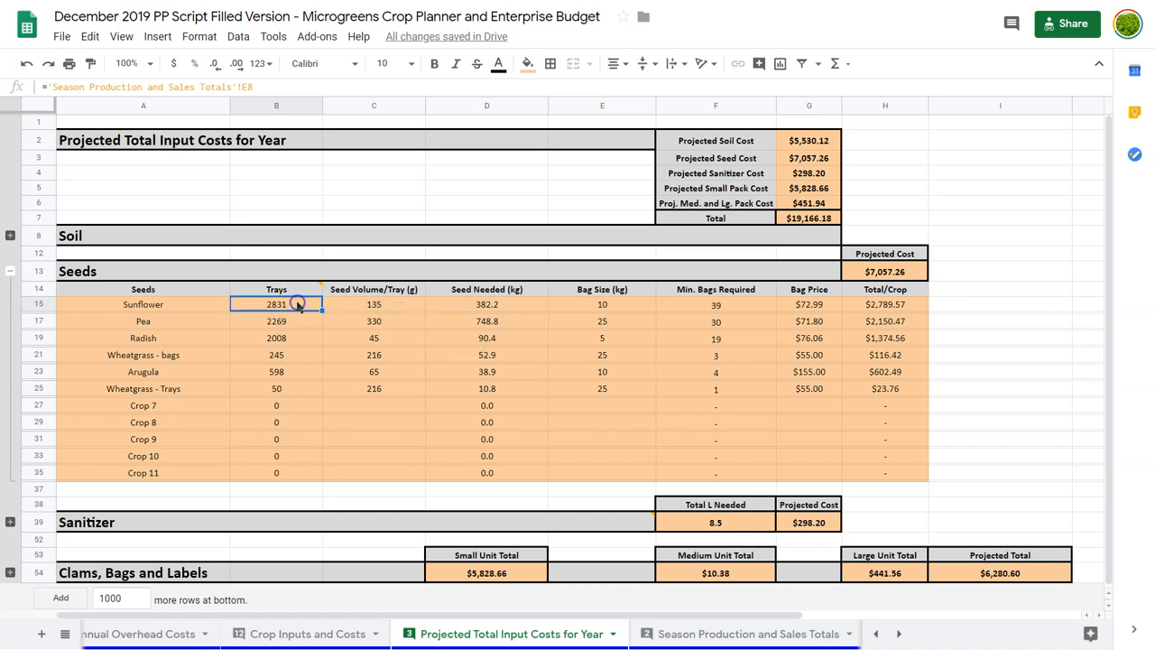
pyautogui.click(373, 304)
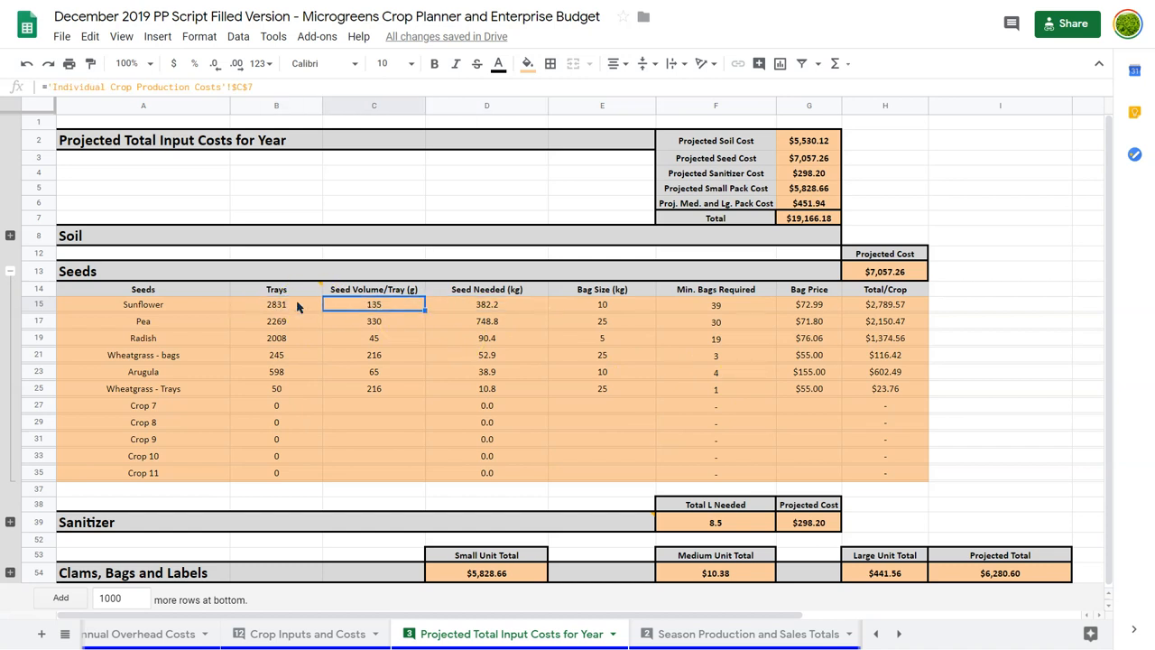
pyautogui.click(486, 304)
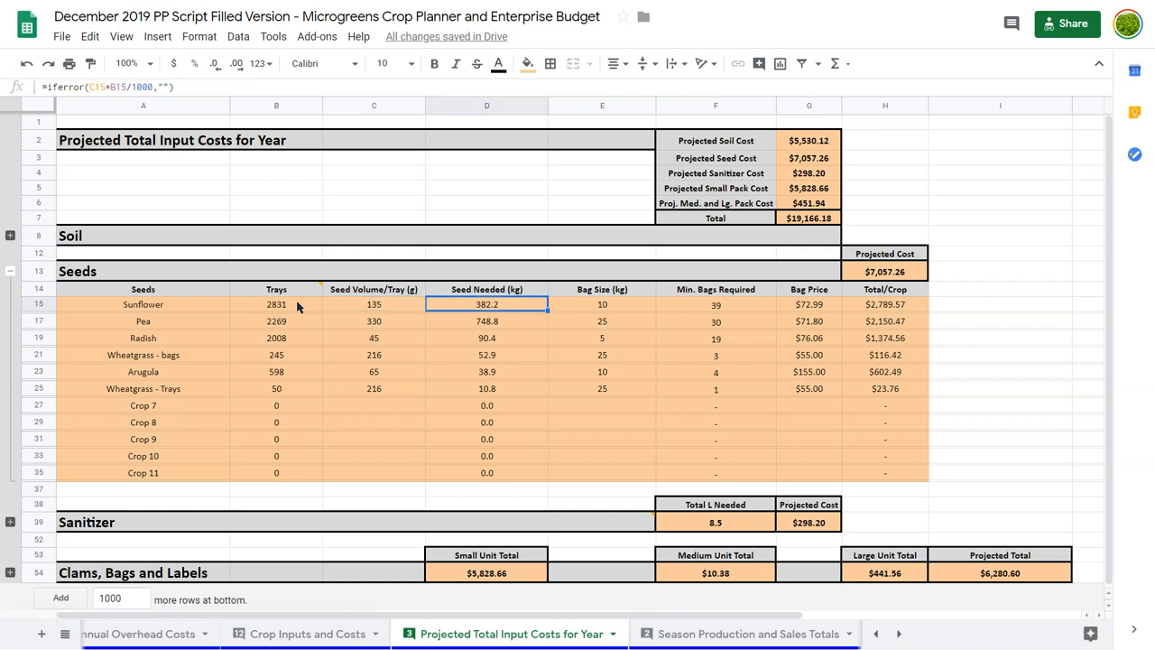
# Inspect Sunflower bag size, minimum bags, bag price, and the Total/Crop cost formulas including Wheatgrass.
pyautogui.click(601, 304)
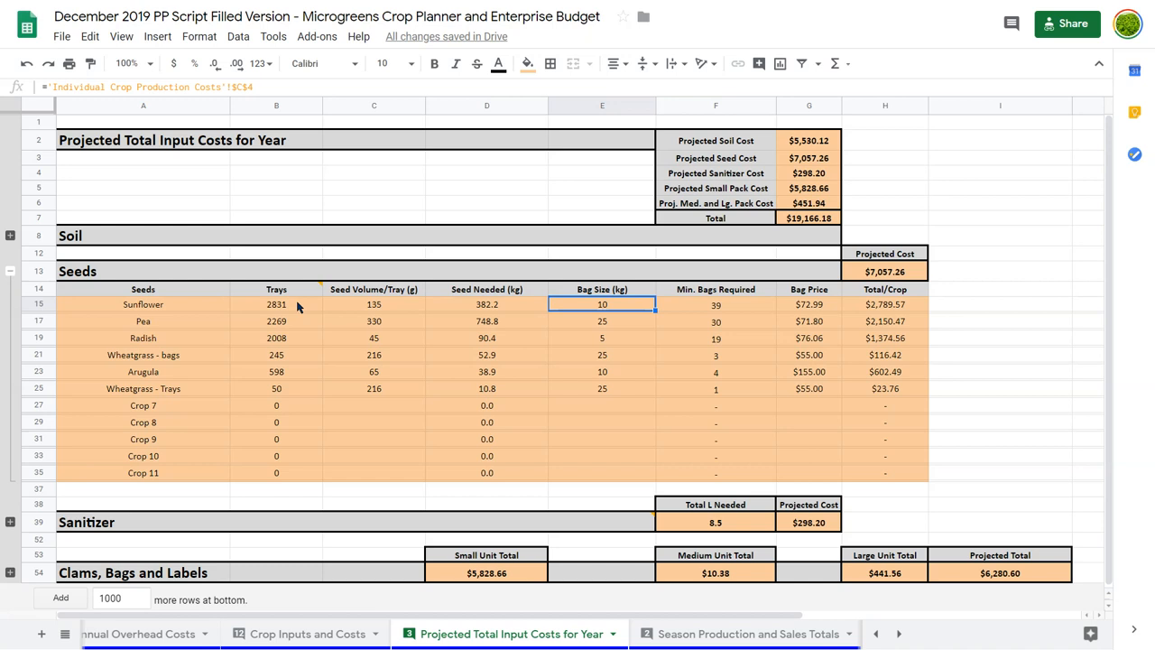
pyautogui.click(714, 304)
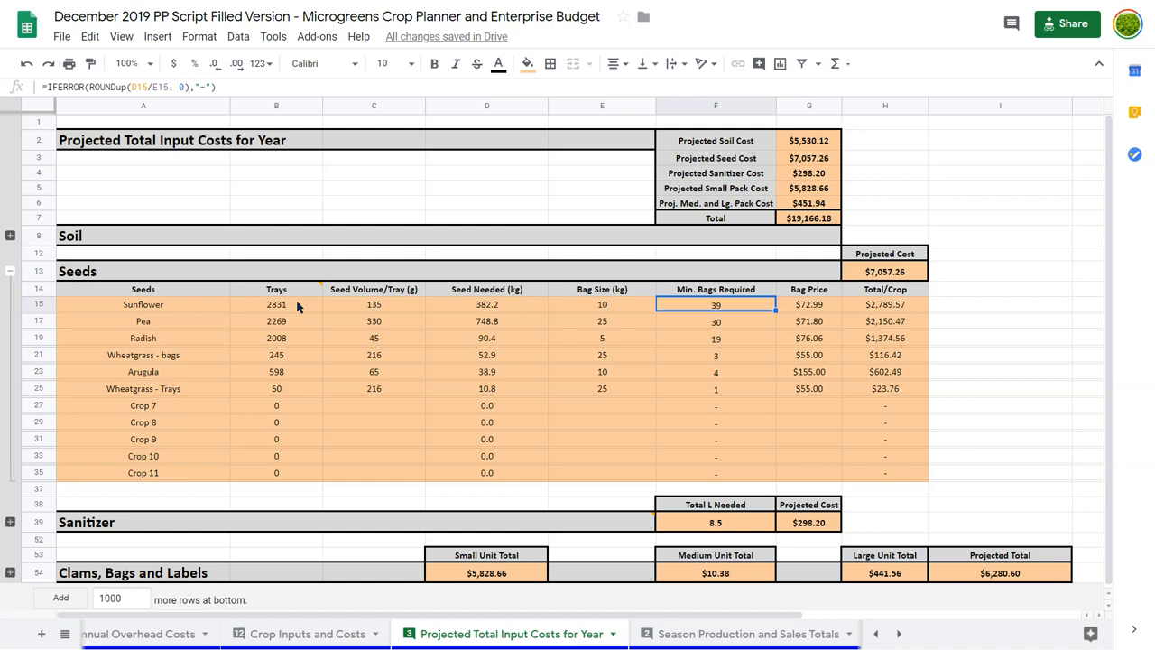
pyautogui.click(808, 304)
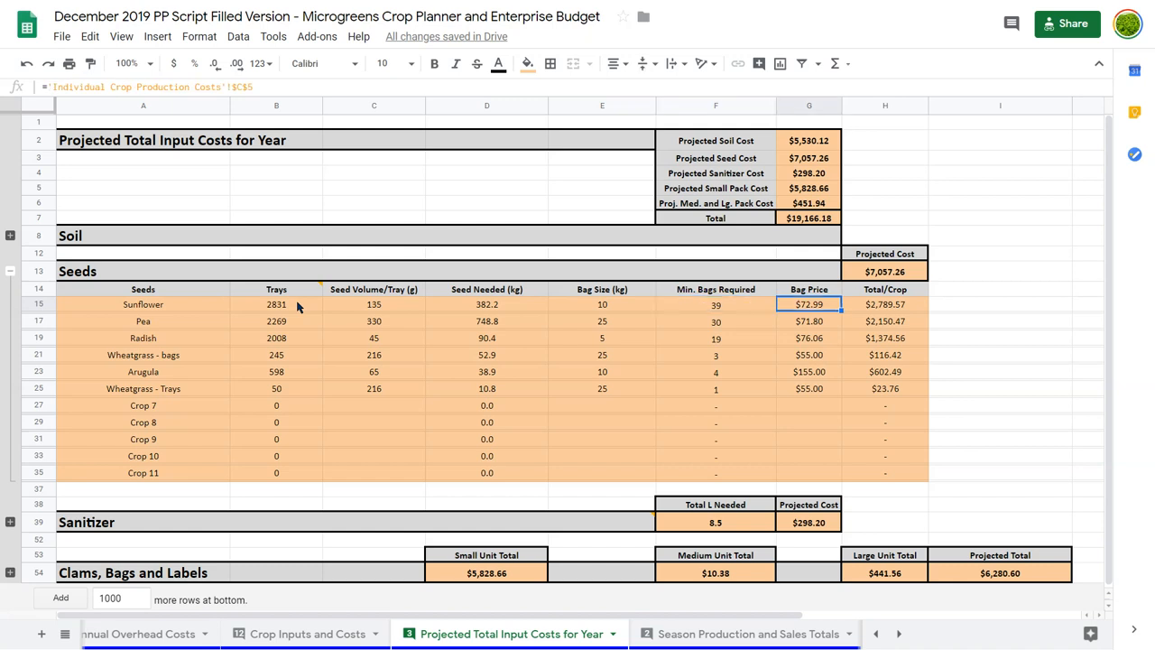
pyautogui.click(884, 304)
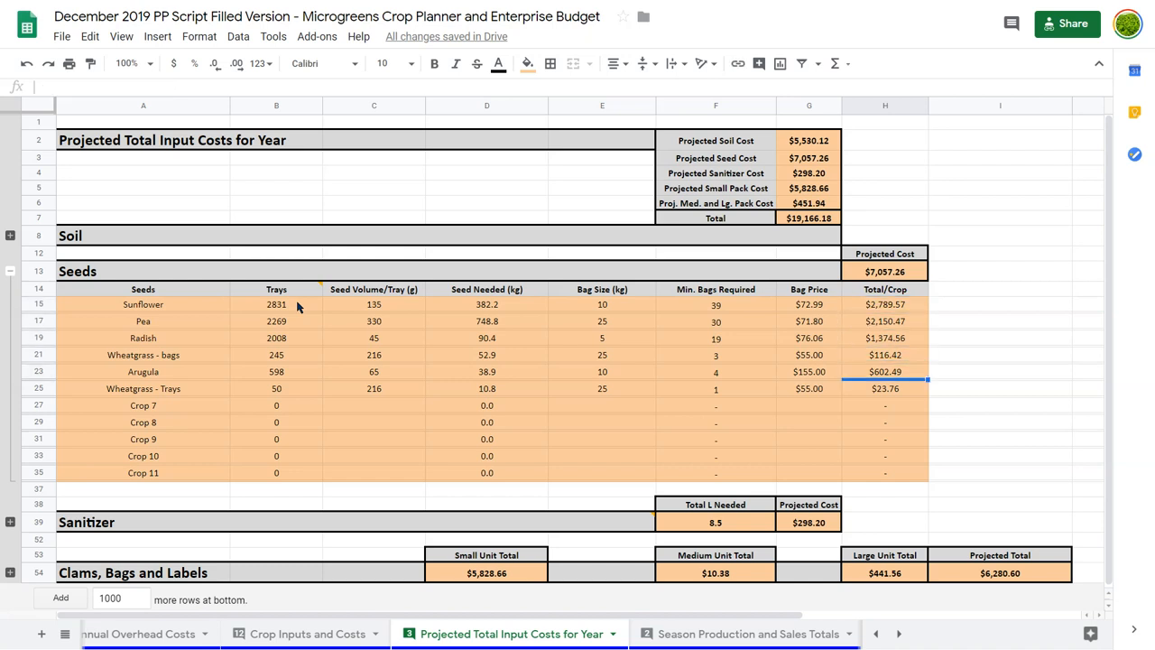
pyautogui.click(884, 389)
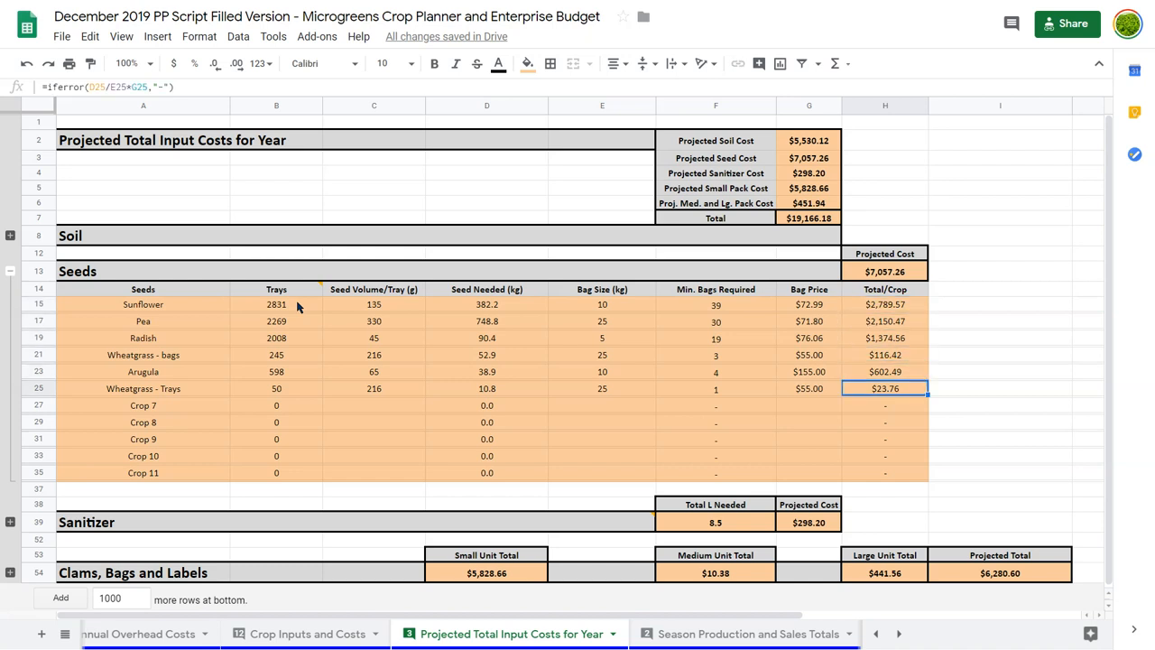
pyautogui.click(715, 304)
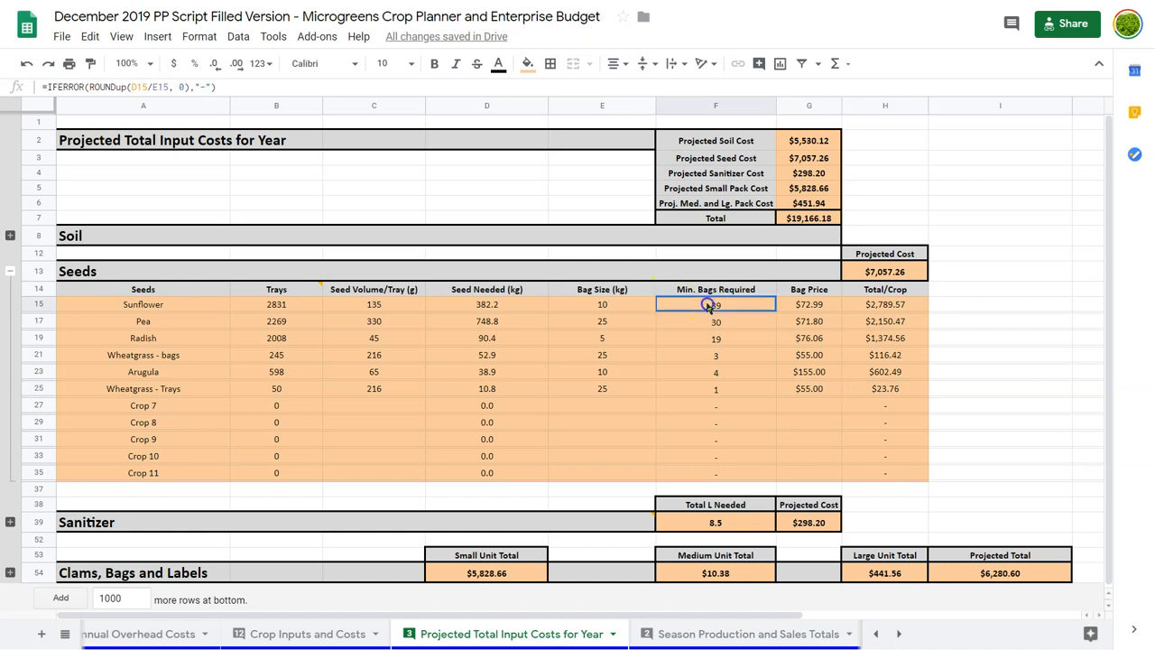
pyautogui.moveTo(711, 307)
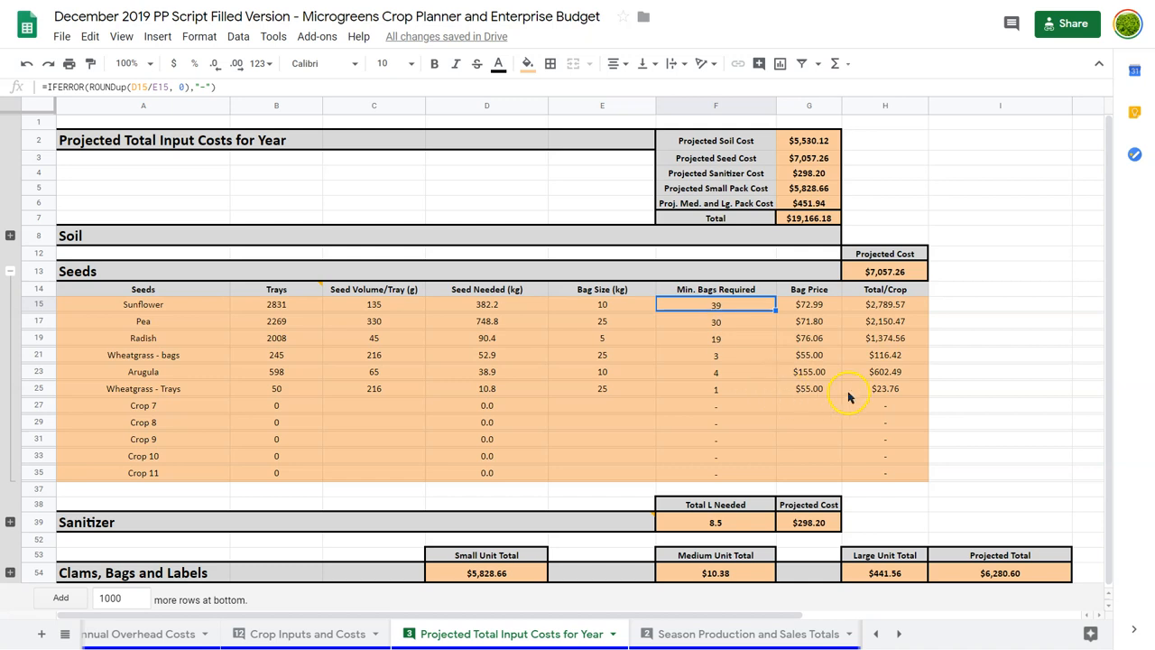
pyautogui.moveTo(339, 315)
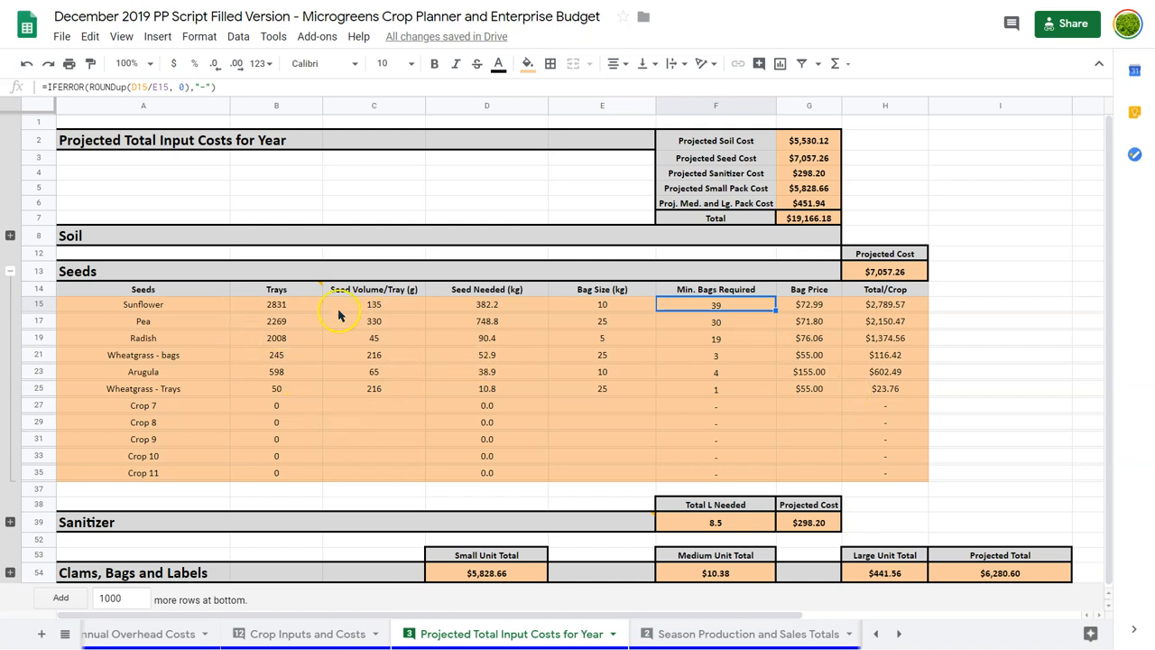
pyautogui.moveTo(373, 392)
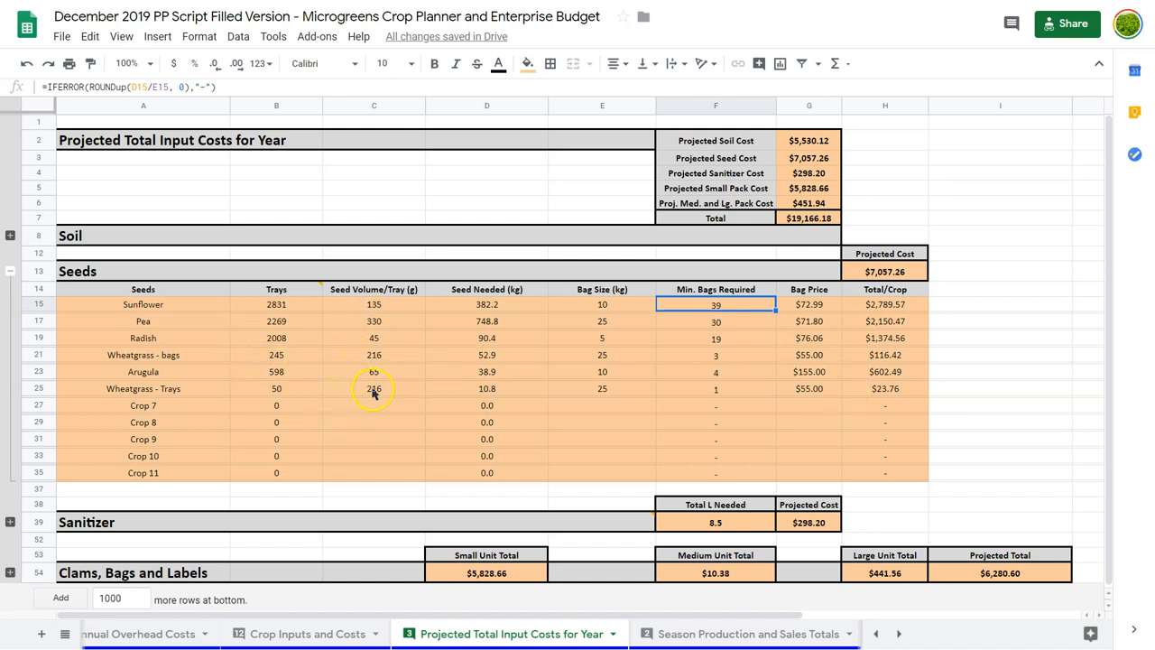
pyautogui.moveTo(900, 381)
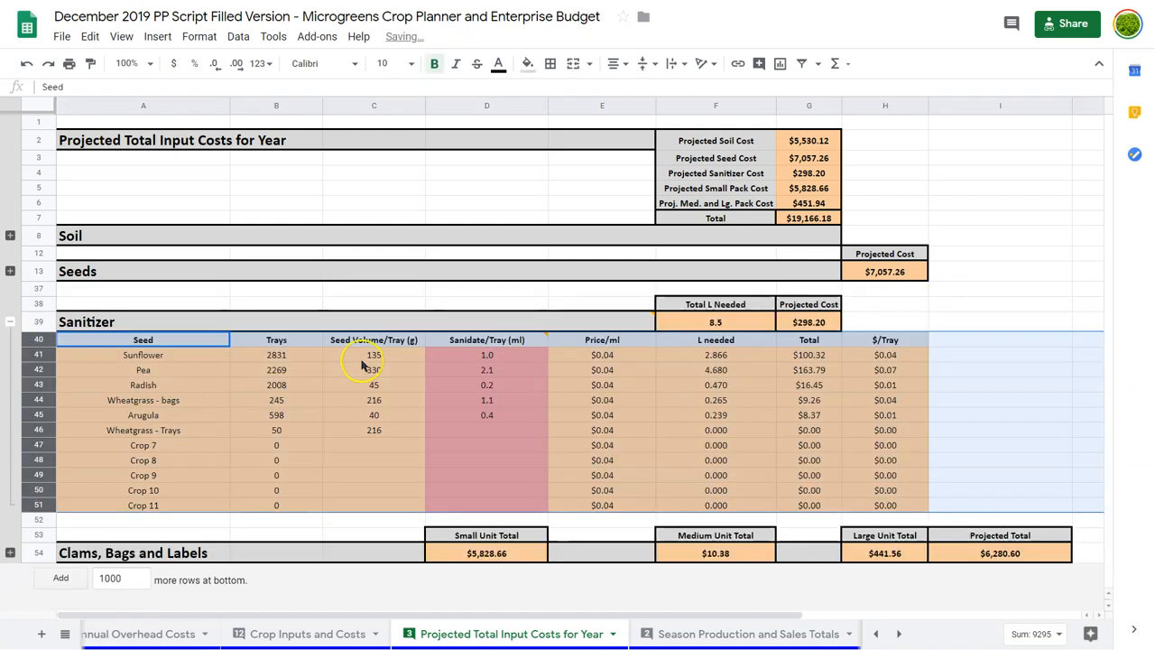
# Inspect Sunflower's seed volume, litres needed, sanitizer per tray and price per ml sources.
pyautogui.click(374, 355)
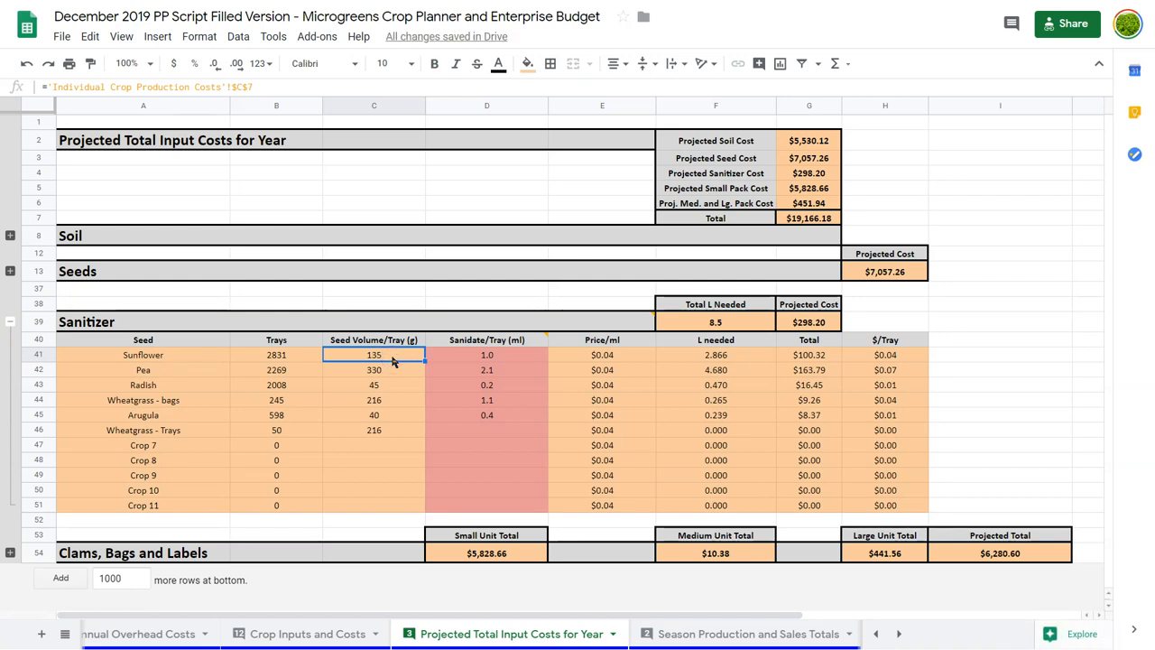
pyautogui.click(714, 355)
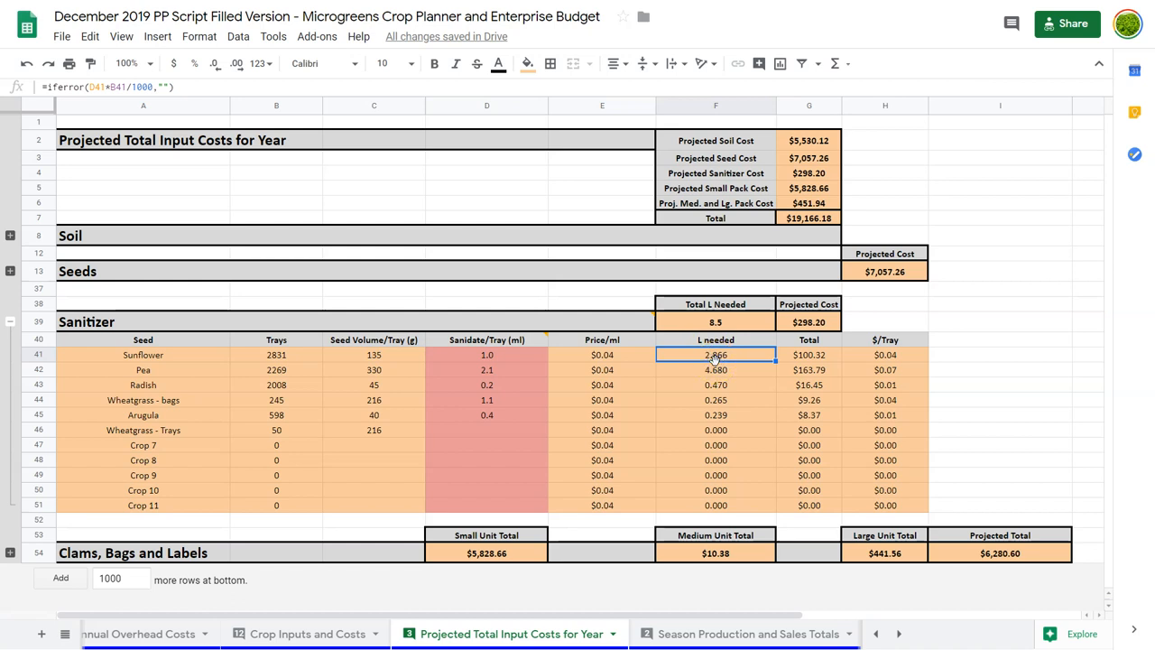
pyautogui.moveTo(715, 369)
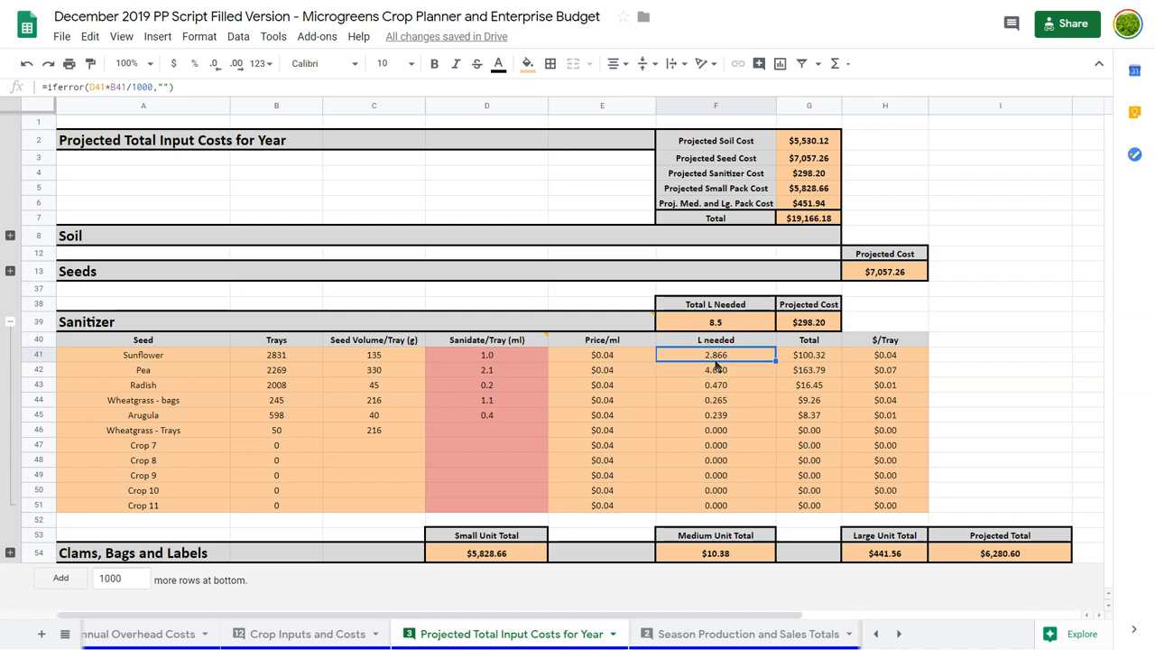
pyautogui.click(374, 355)
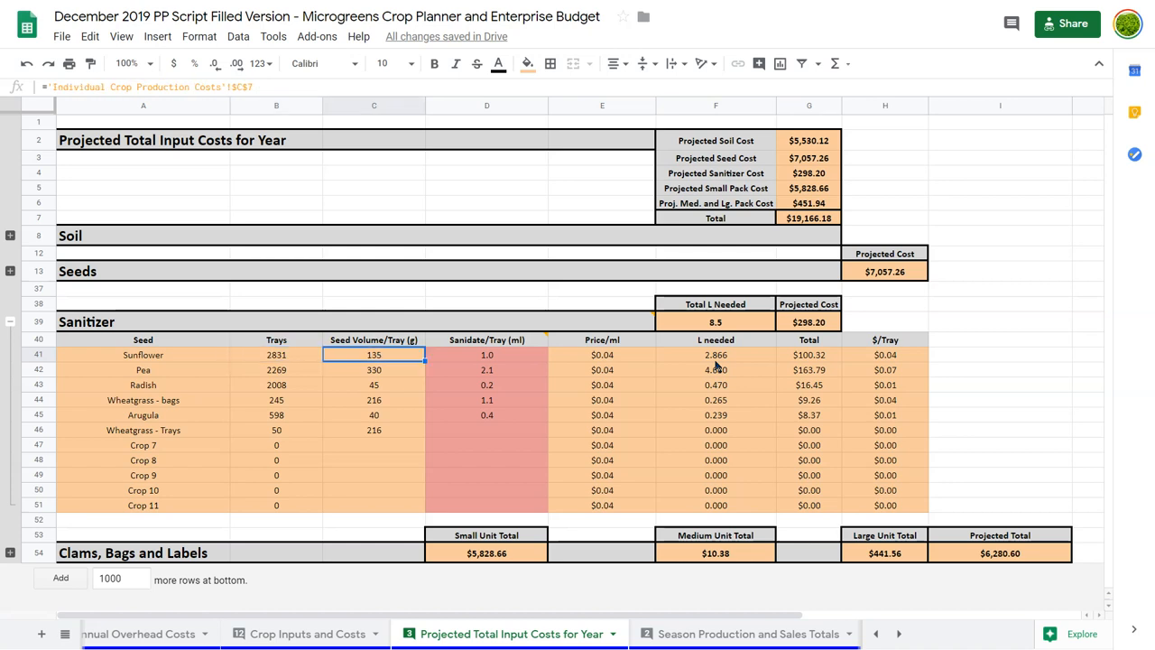
pyautogui.click(486, 354)
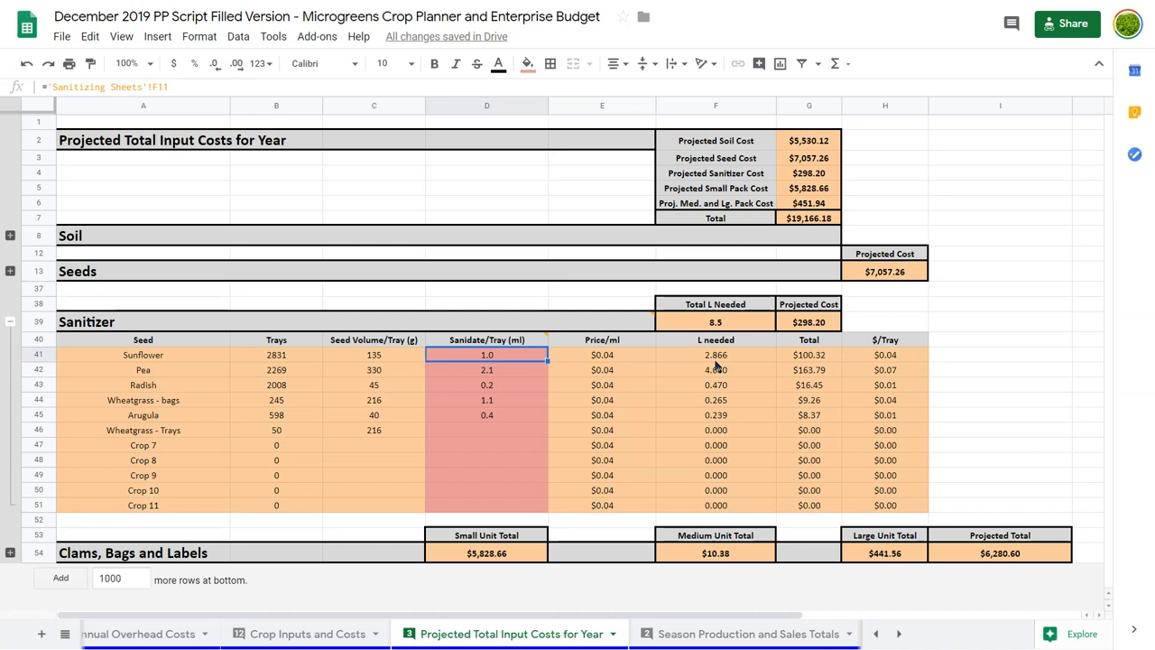
pyautogui.click(601, 355)
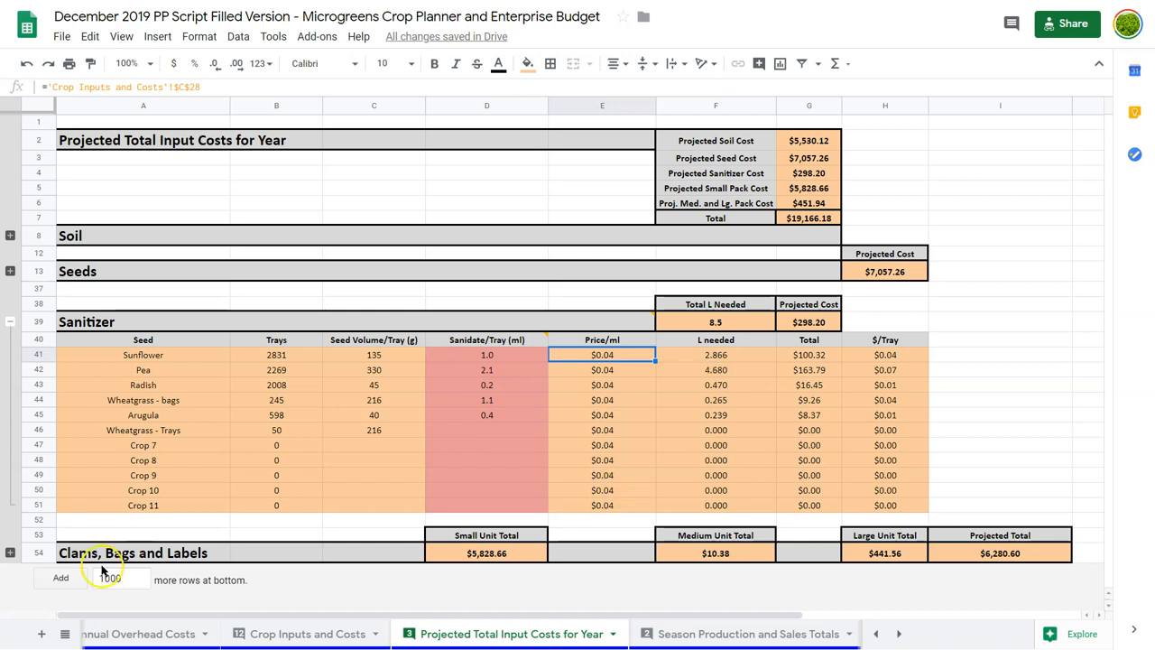
pyautogui.click(486, 355)
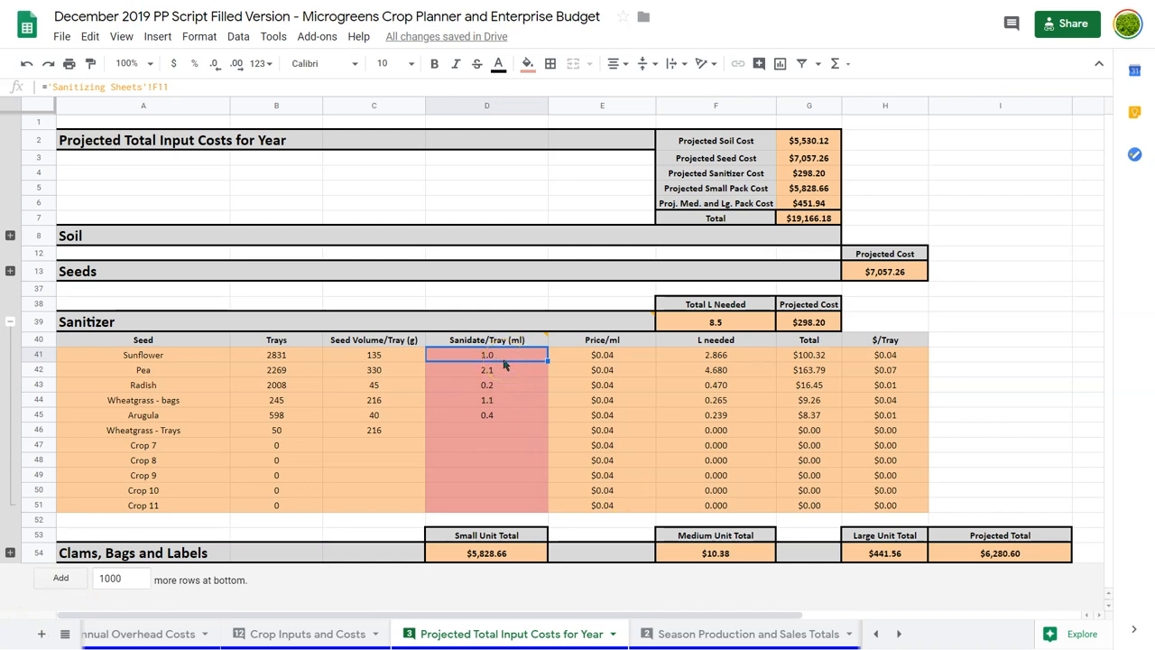
pyautogui.moveTo(442, 375)
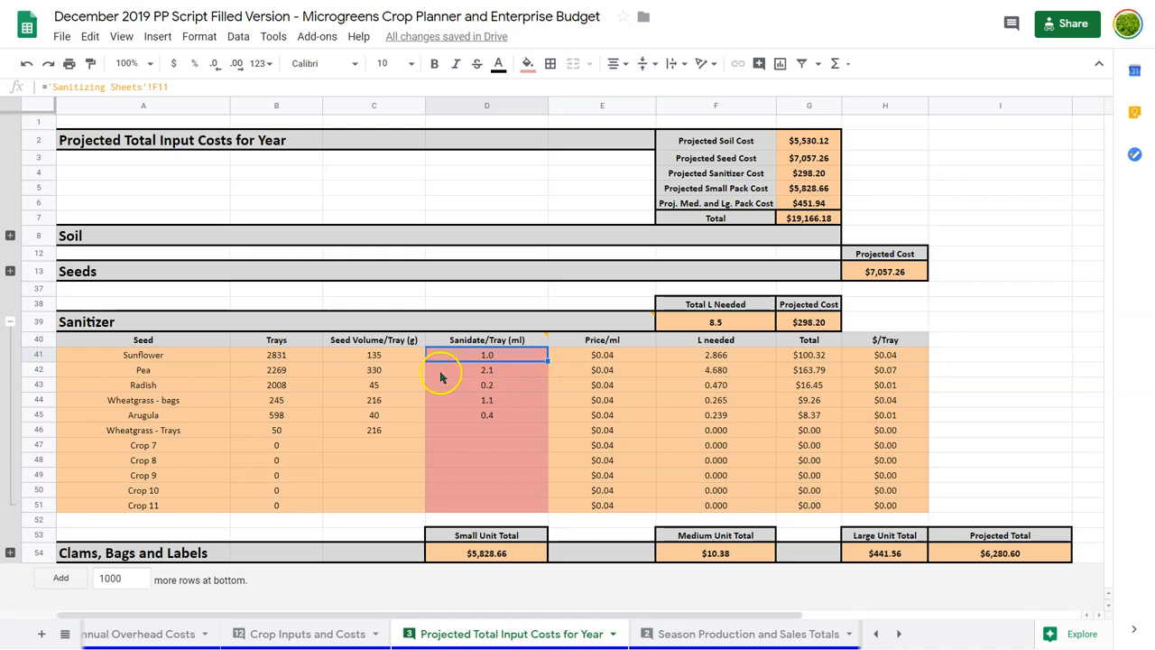
# Review Sunflower and Arugula sanitizer totals and summed litres and cost, then collapse Sanitizer.
pyautogui.click(601, 355)
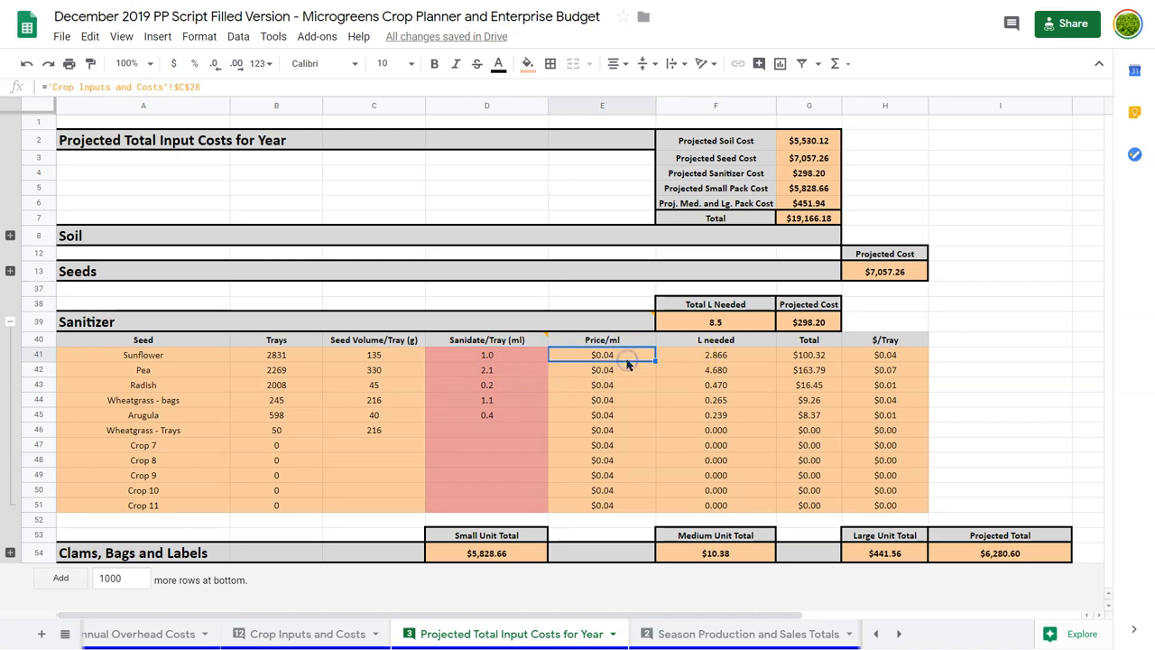
pyautogui.click(715, 355)
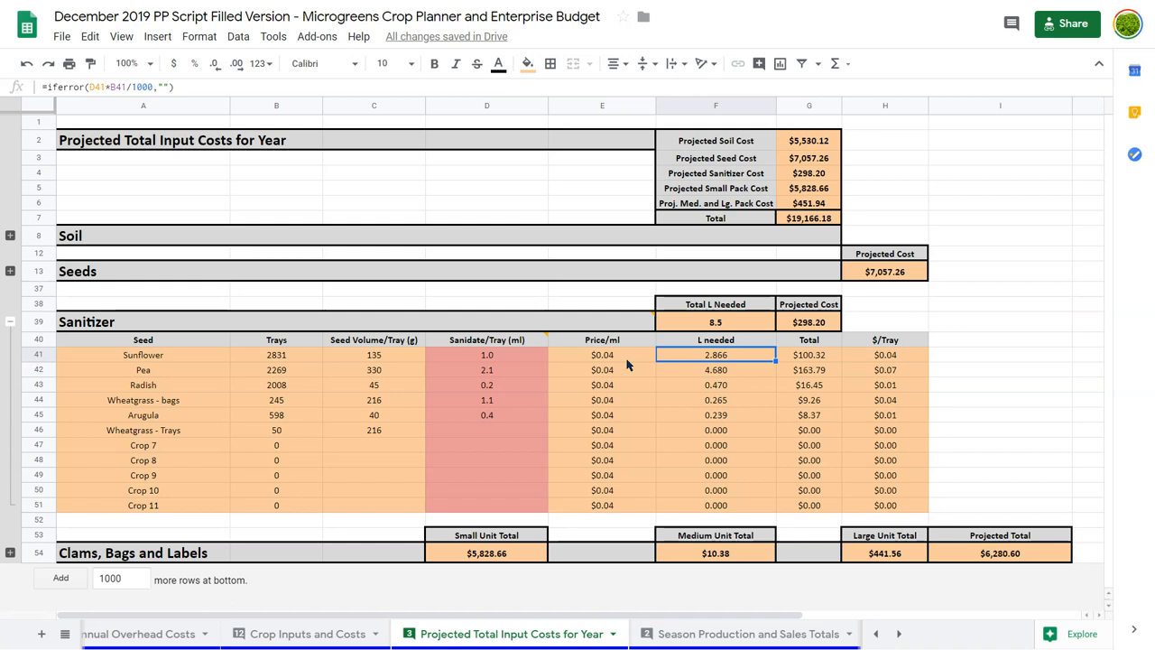
pyautogui.click(809, 354)
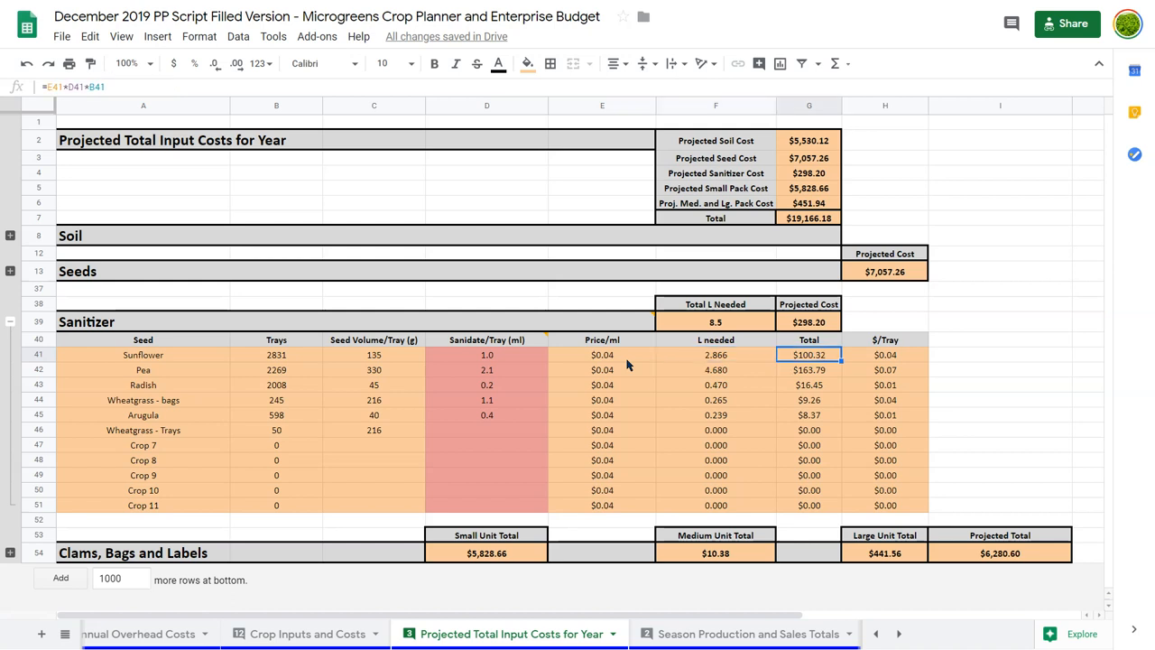
pyautogui.click(808, 414)
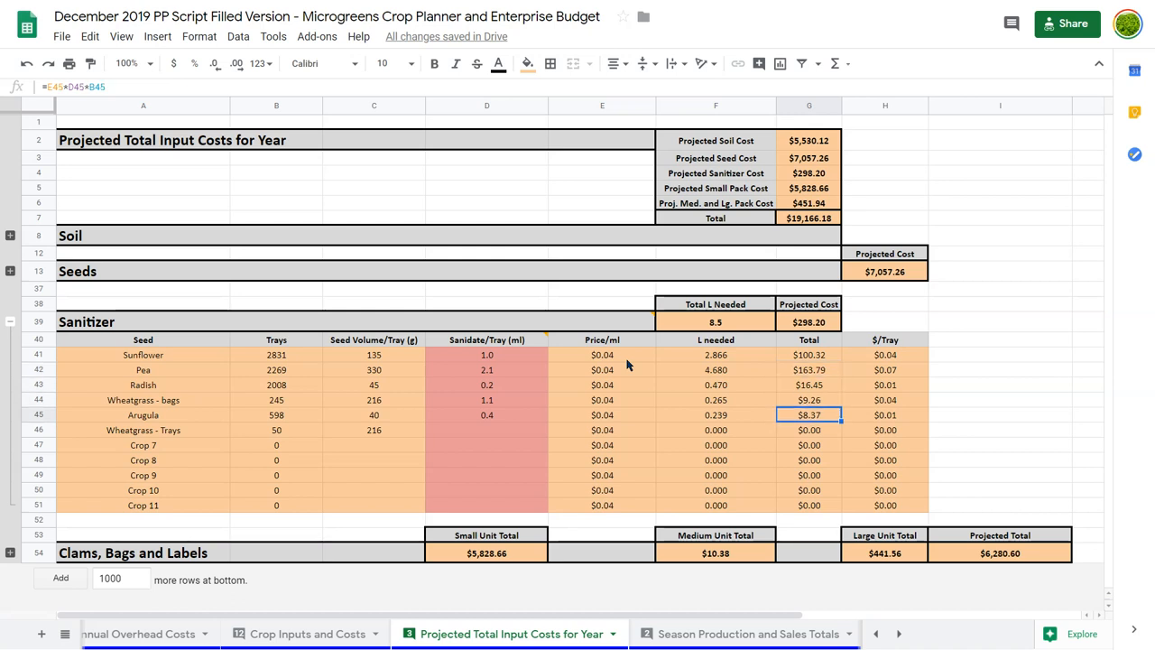
pyautogui.click(808, 322)
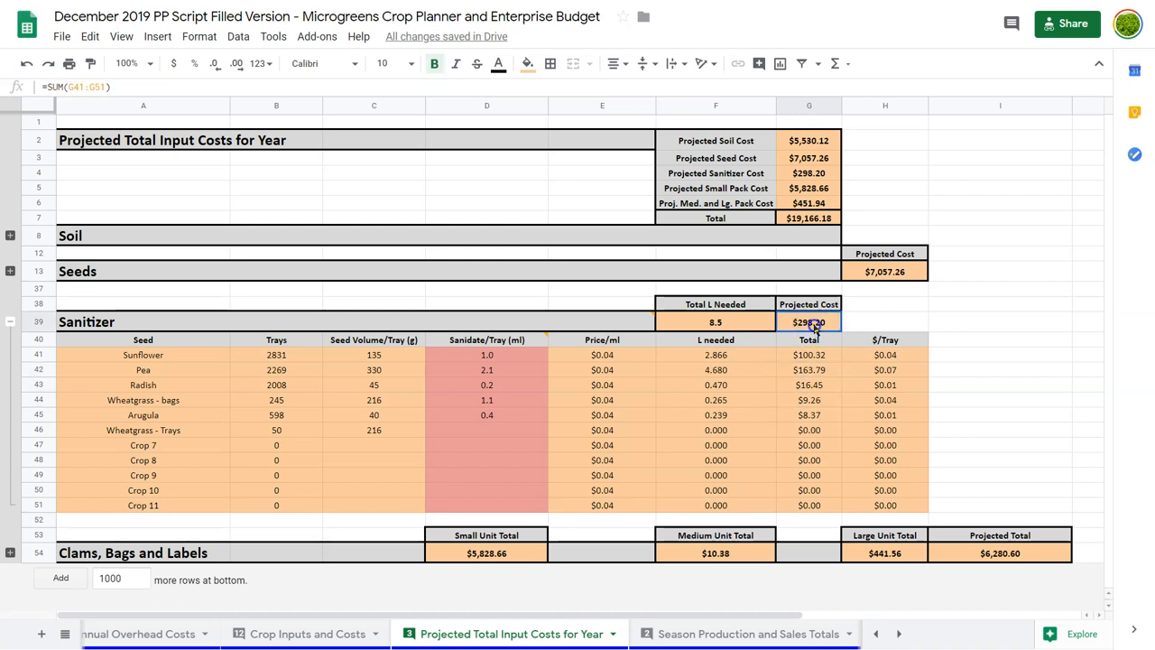
pyautogui.click(715, 321)
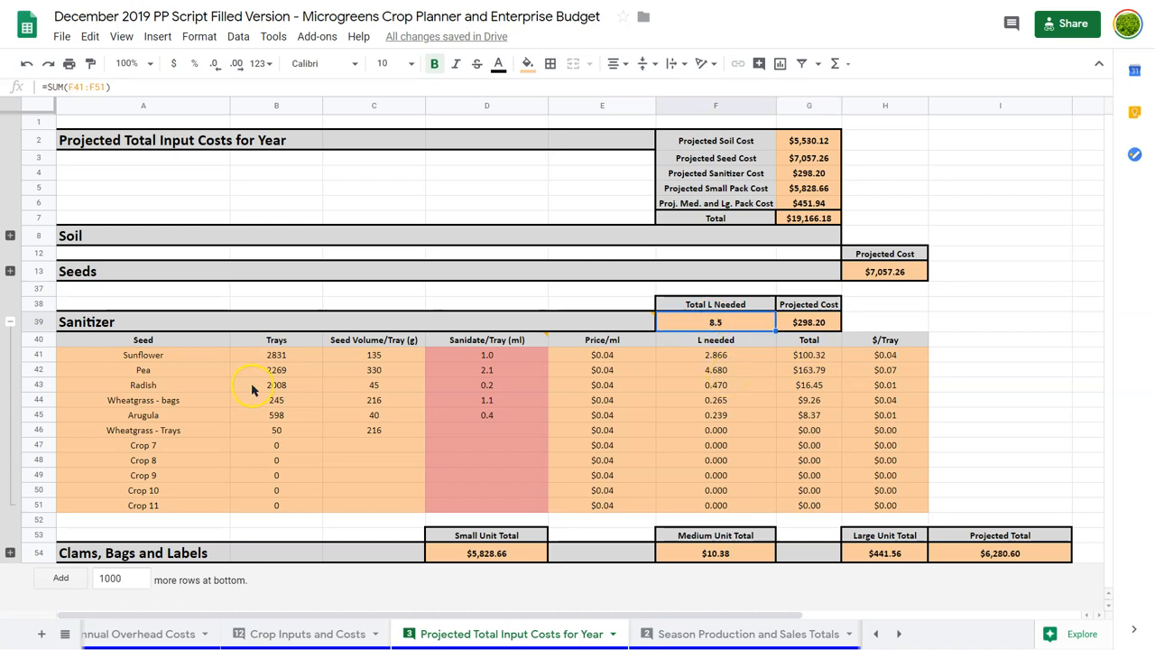
pyautogui.click(11, 364)
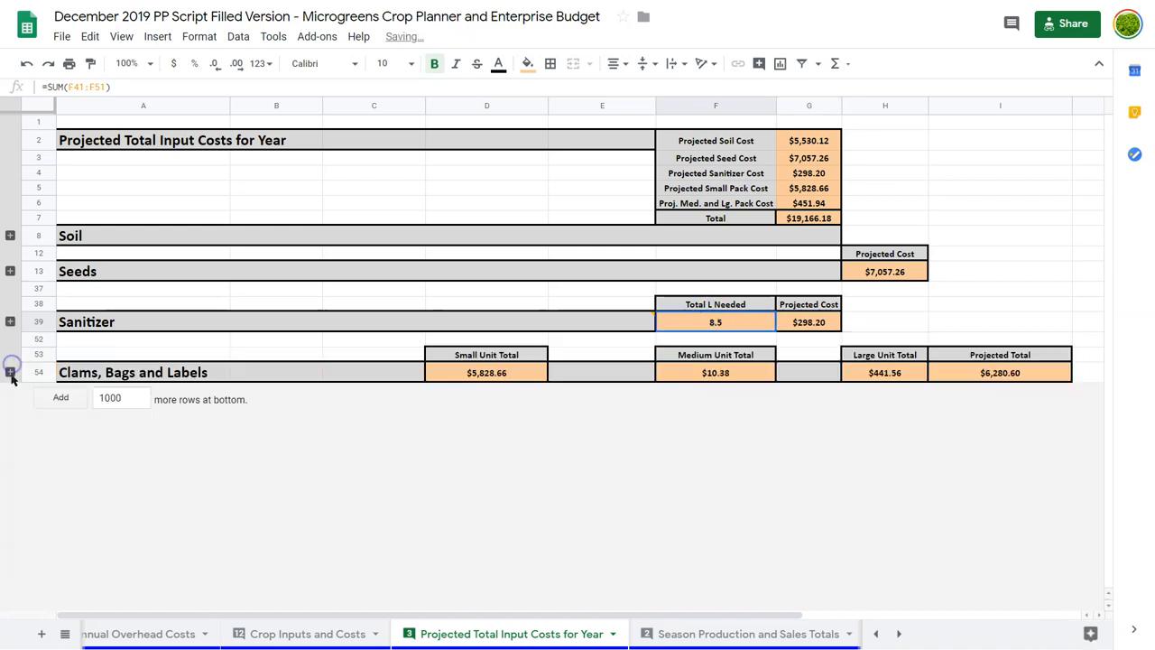
# Expand Clams, Bags and Labels and inspect Sunflower's tray count, small units and small unit cost formula.
pyautogui.click(10, 371)
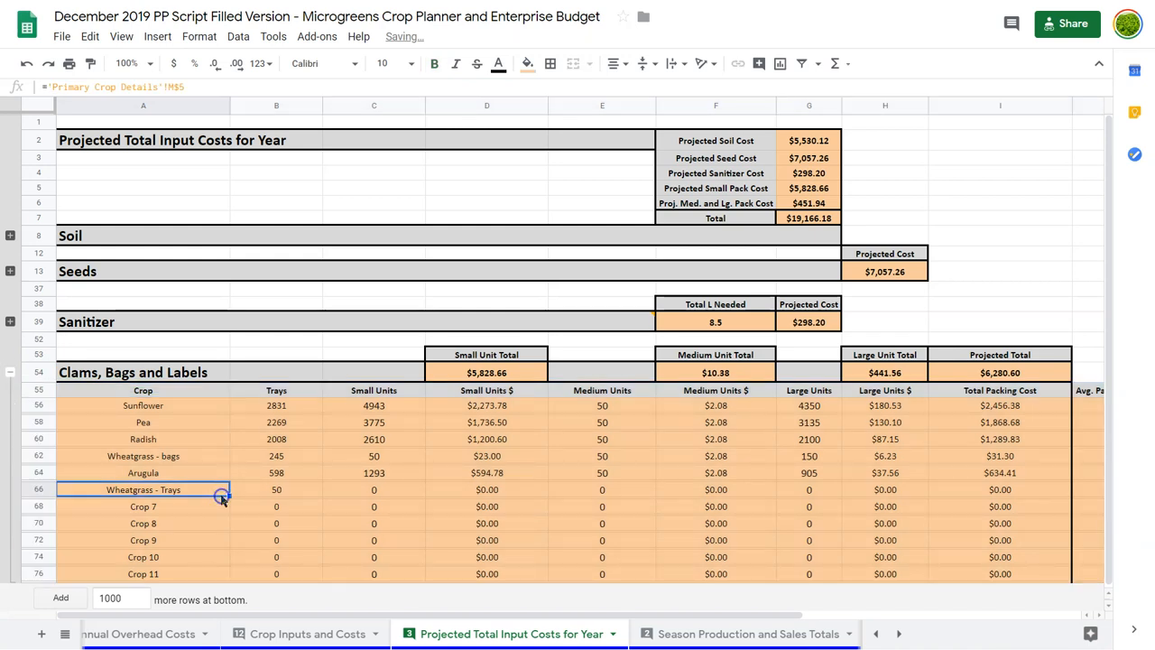
pyautogui.click(276, 405)
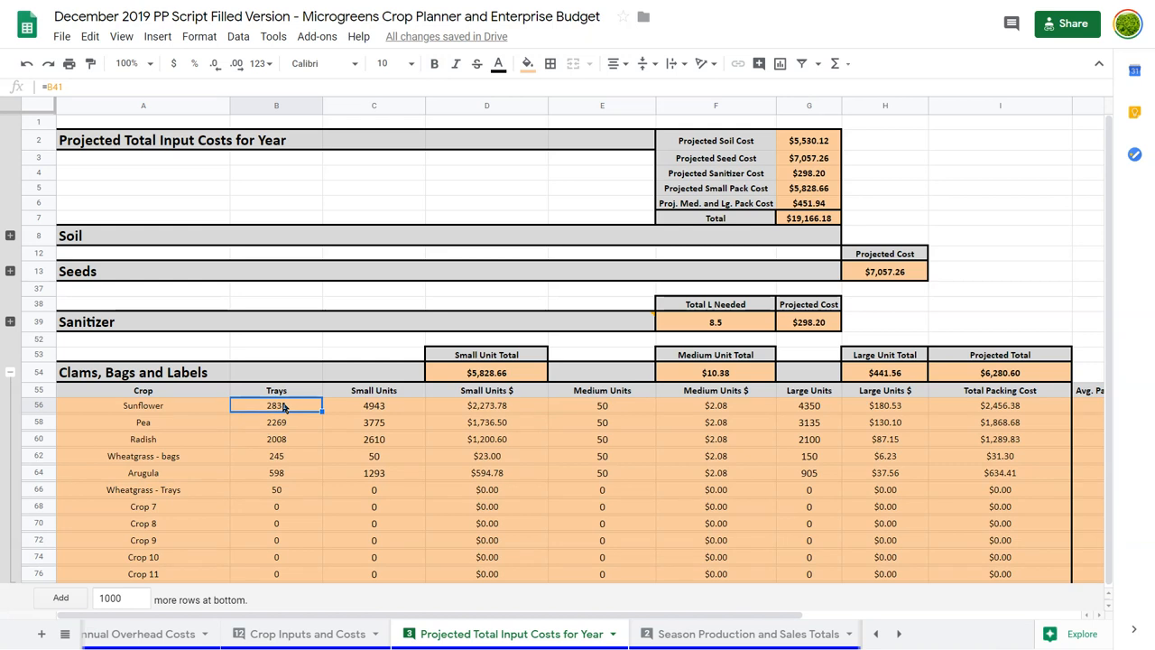
pyautogui.click(373, 405)
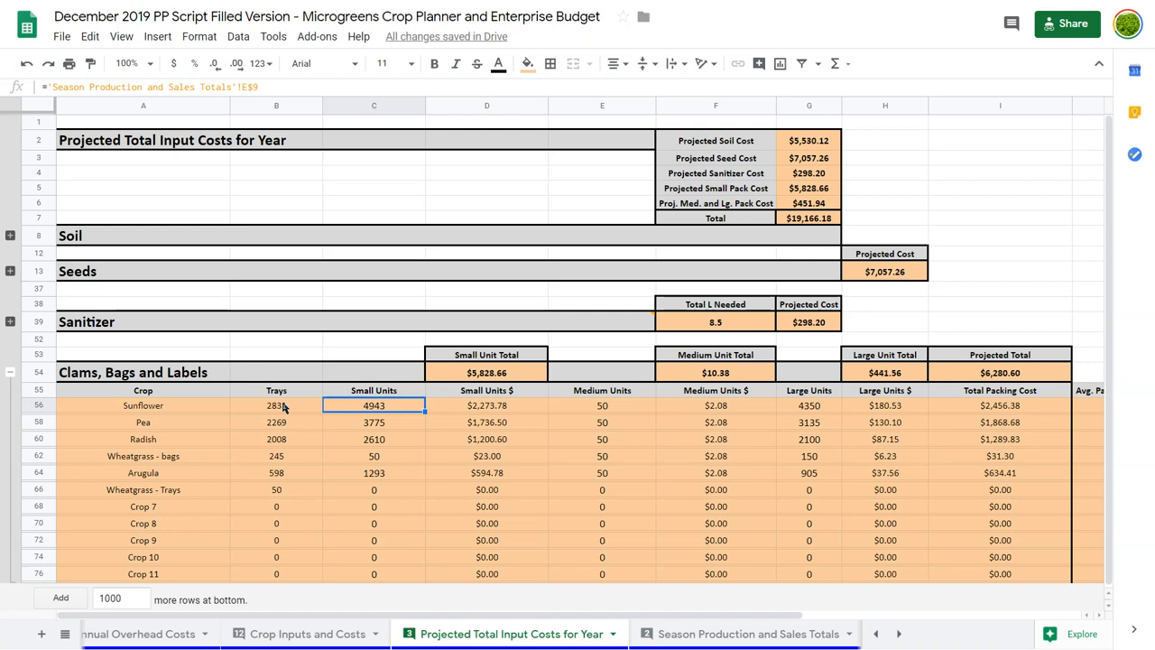
pyautogui.click(486, 405)
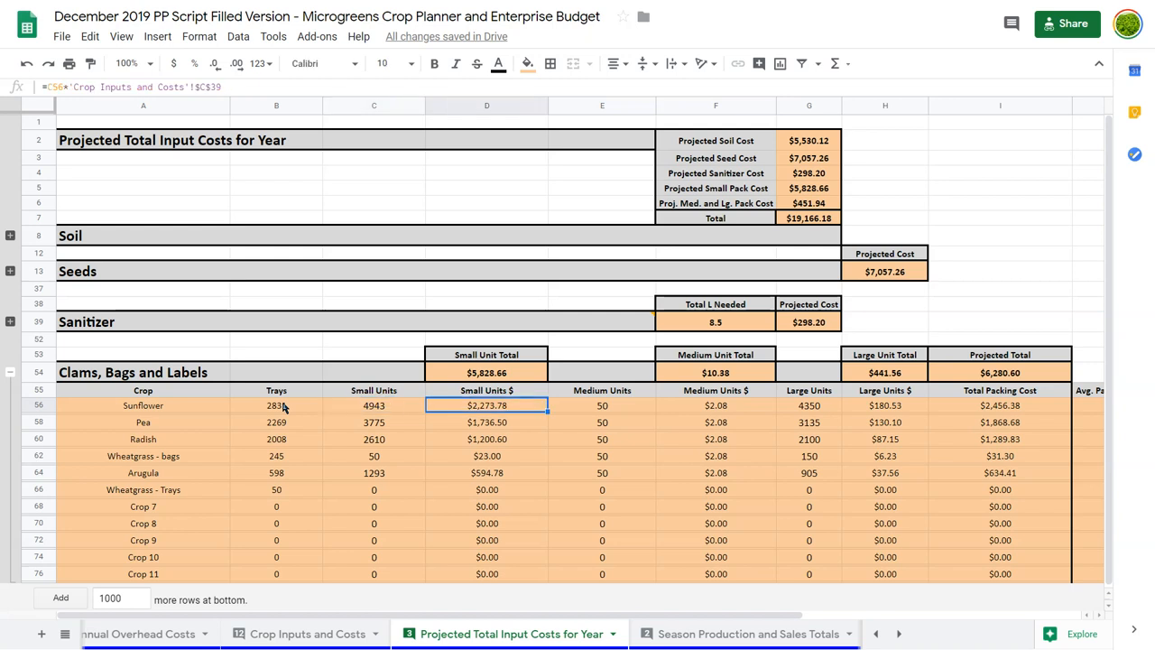
pyautogui.doubleClick(486, 404)
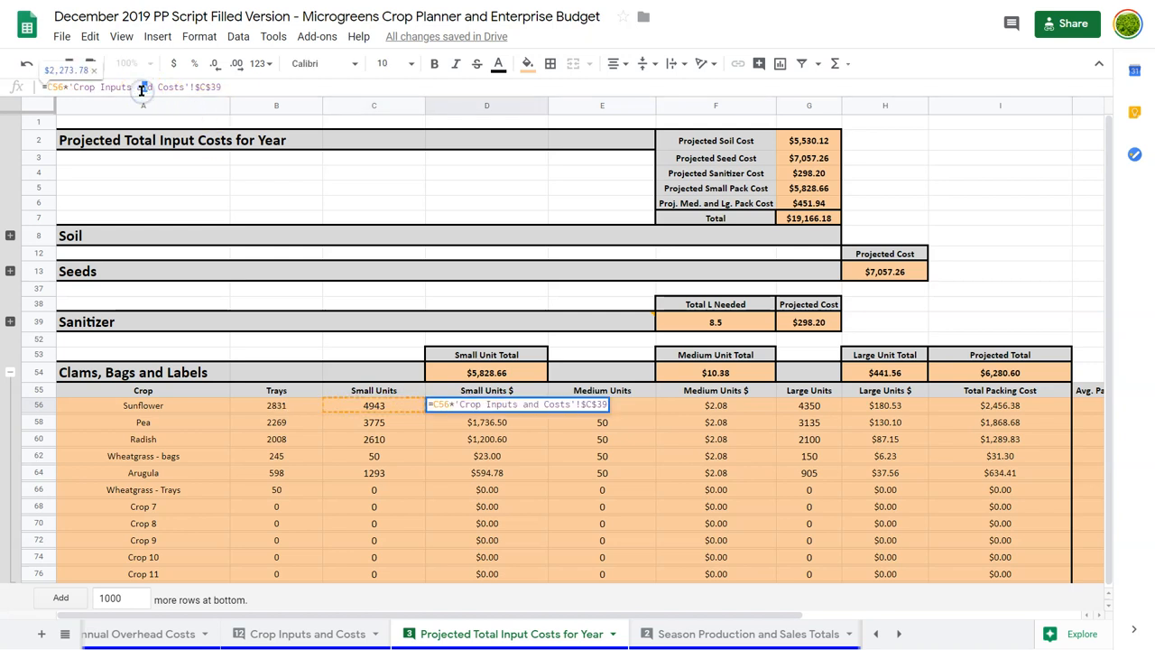
pyautogui.moveTo(262, 226)
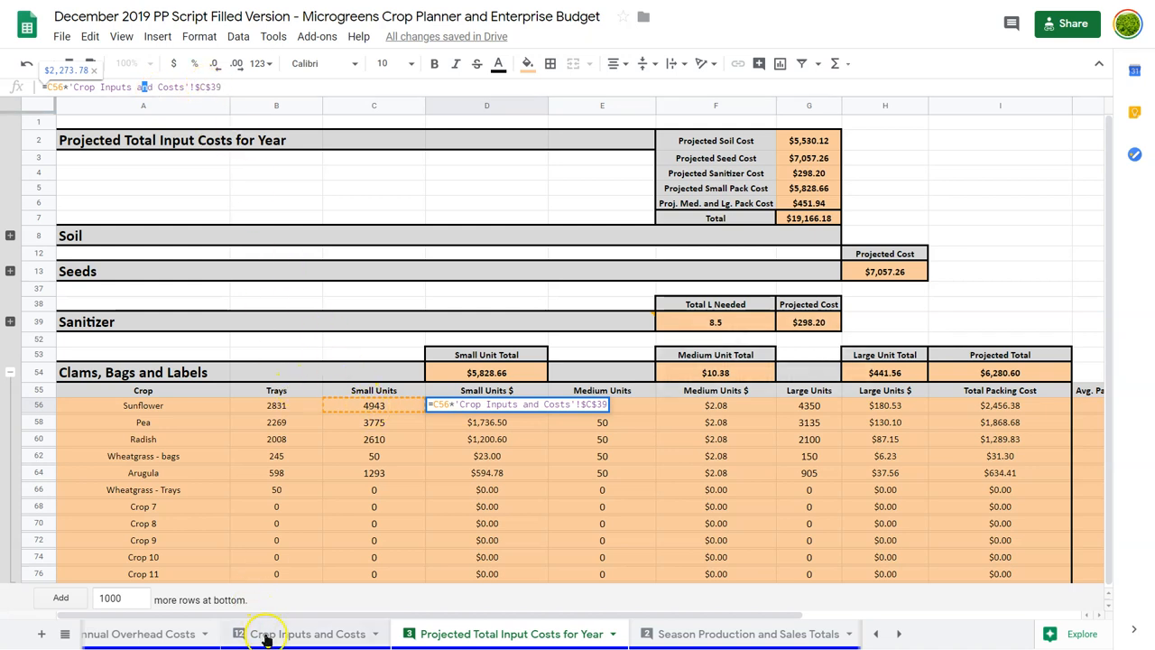
pyautogui.click(312, 633)
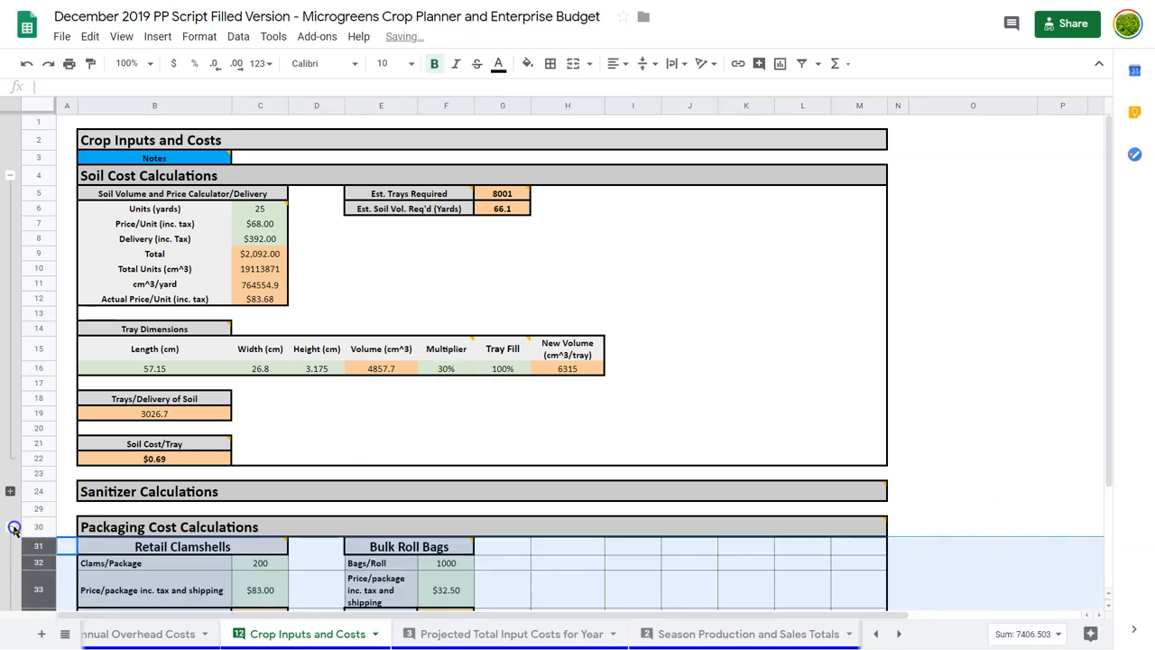
pyautogui.scroll(-3)
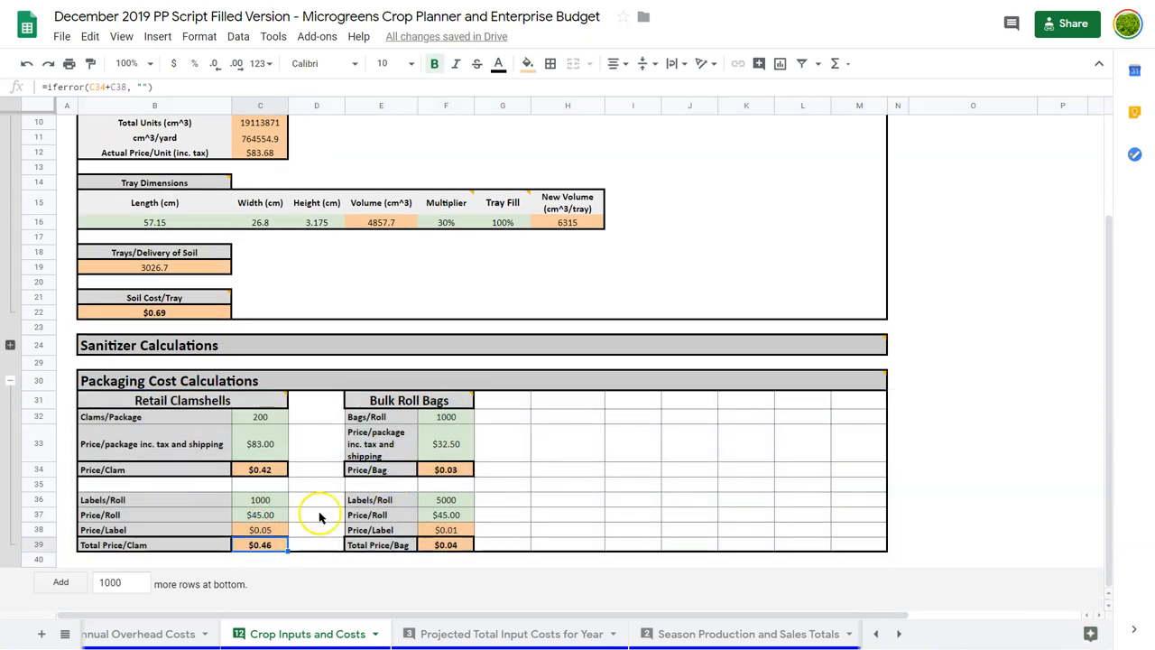
pyautogui.moveTo(609, 525)
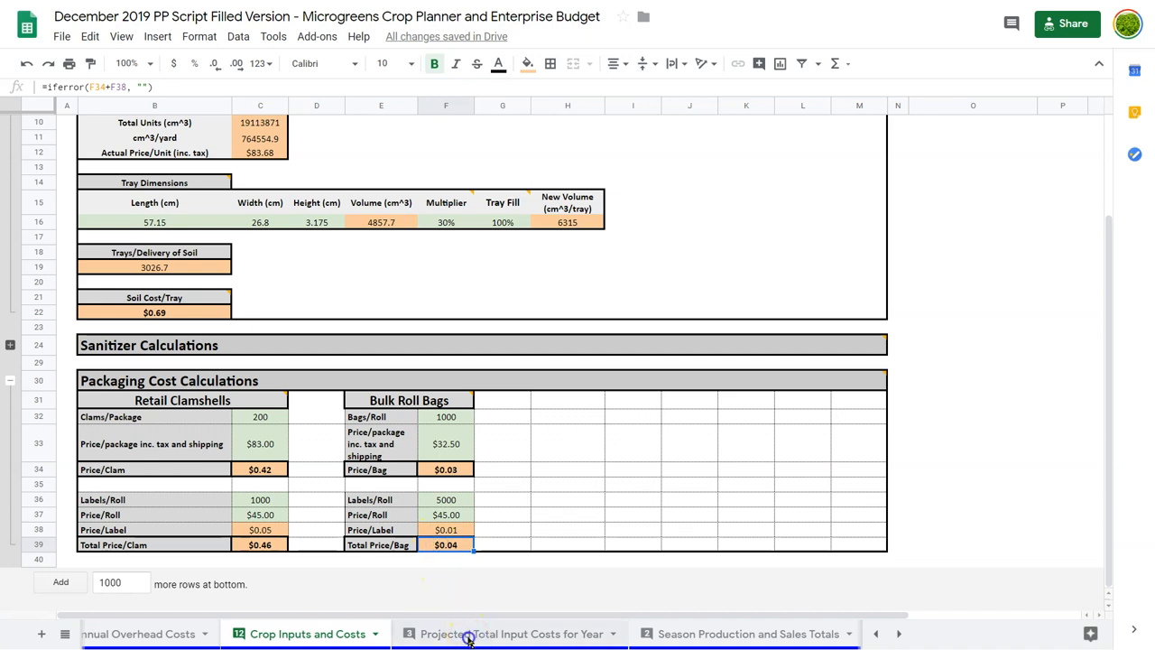
# On Projected Total Input Costs for Year, inspect Sunflower medium, large and small unit cost formulas.
pyautogui.click(519, 633)
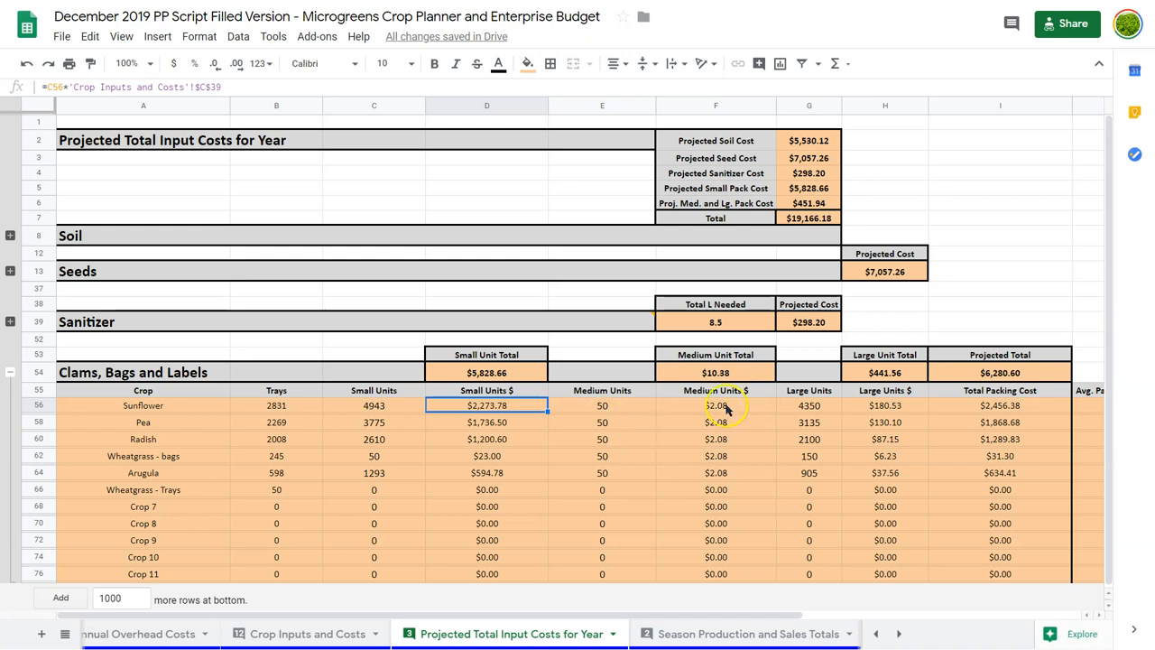
pyautogui.click(602, 406)
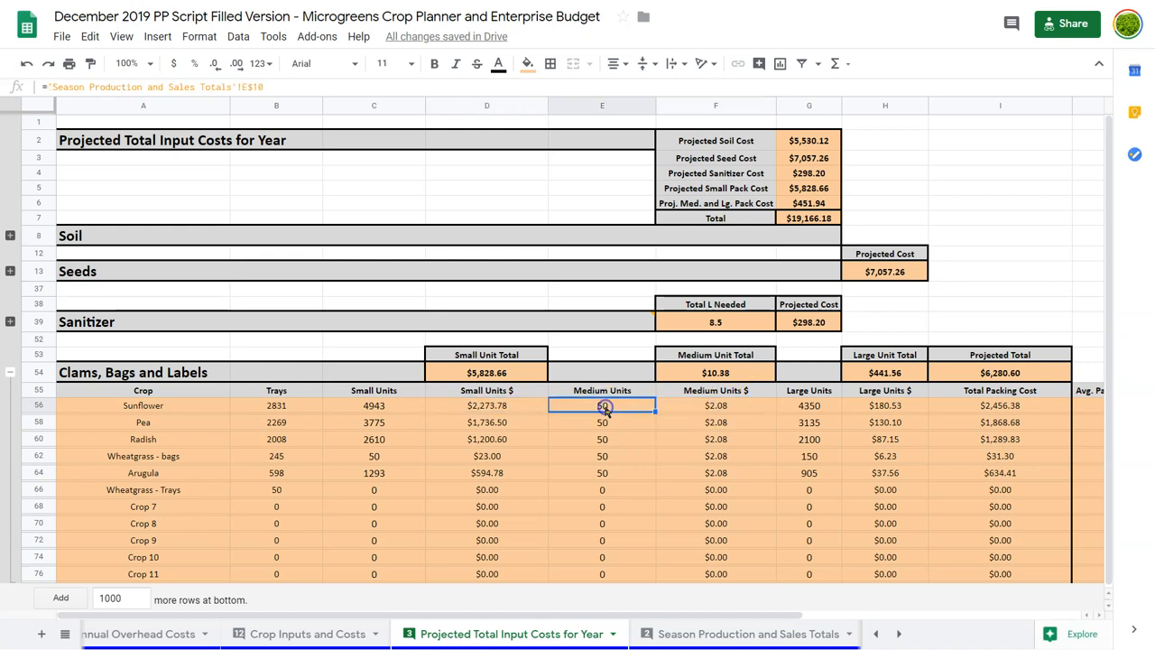
pyautogui.click(715, 405)
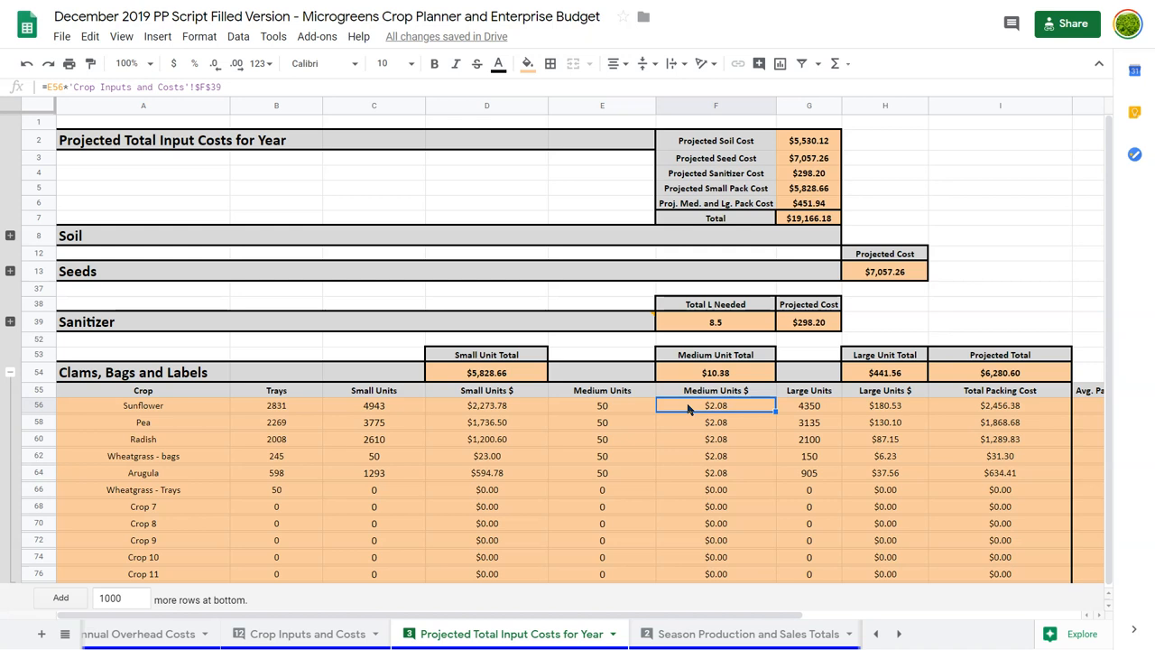
pyautogui.click(884, 405)
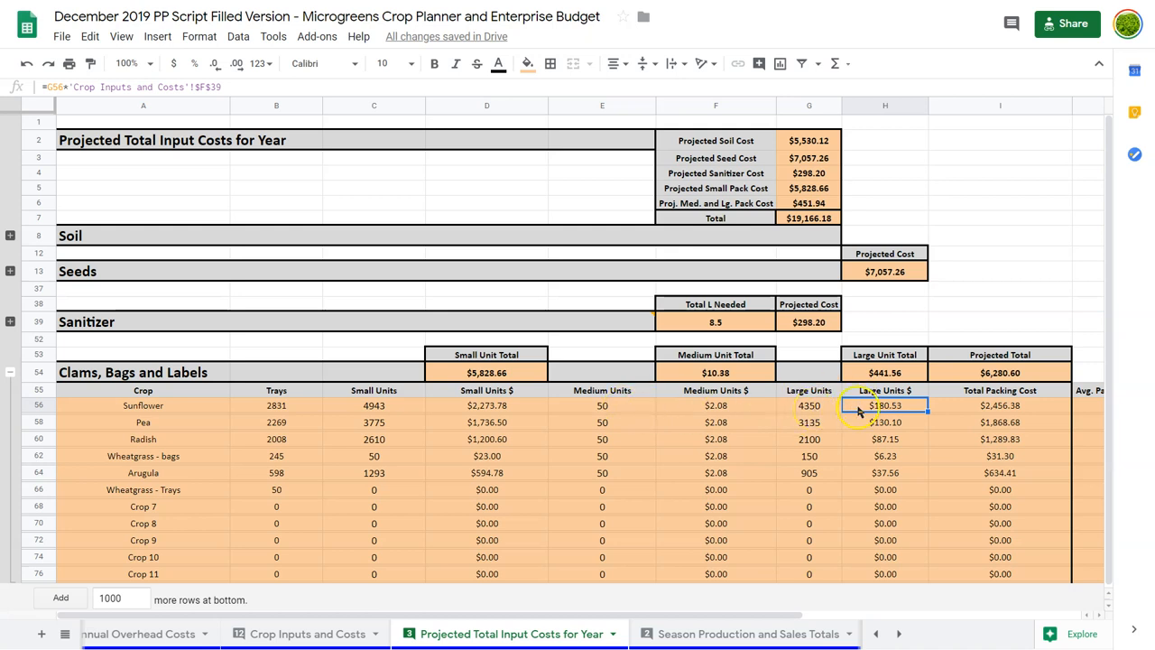
pyautogui.click(486, 406)
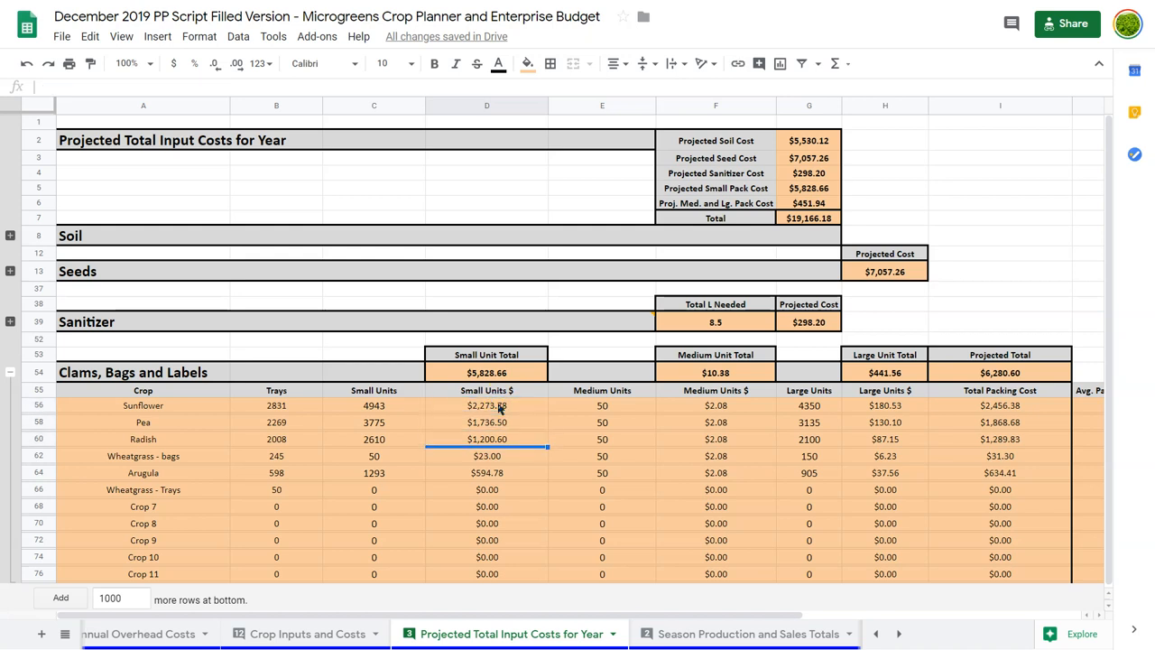
pyautogui.click(486, 406)
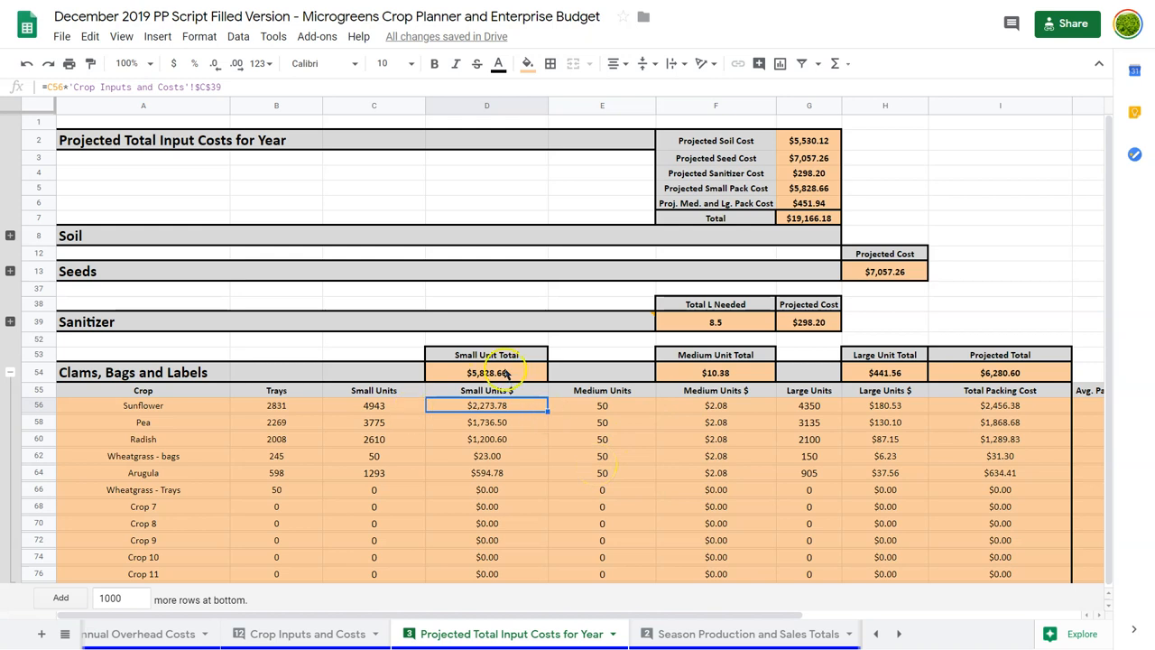
# Inspect the Small and Large Unit Total sum formulas and the Sunflower large units source.
pyautogui.click(486, 371)
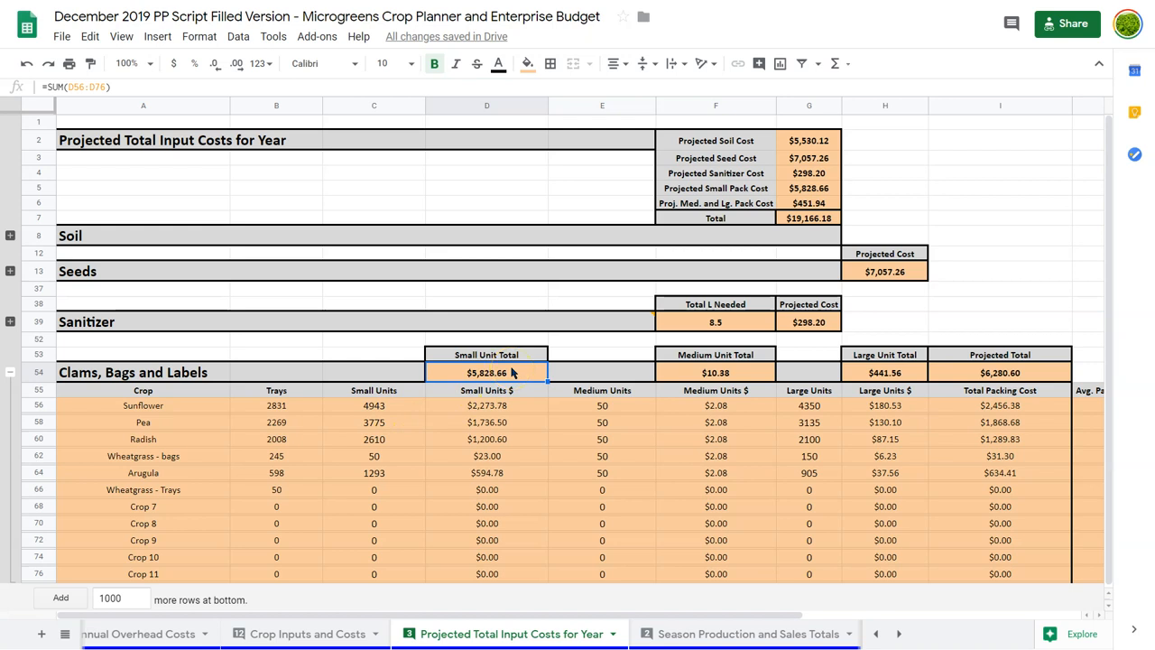
pyautogui.click(807, 406)
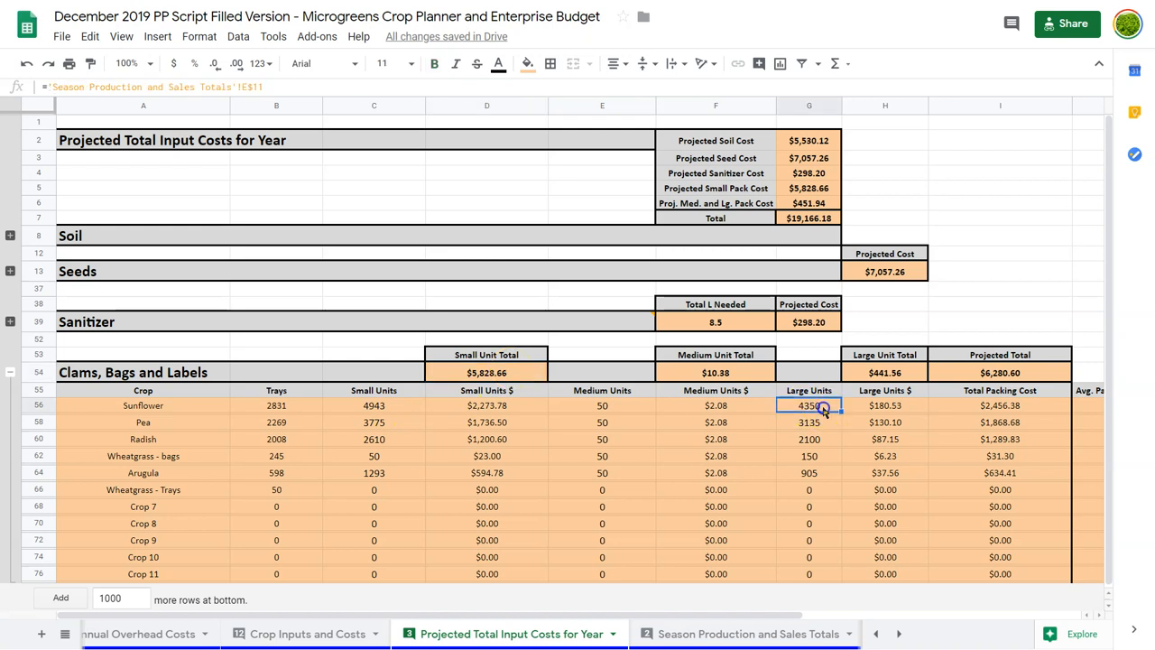
pyautogui.click(884, 372)
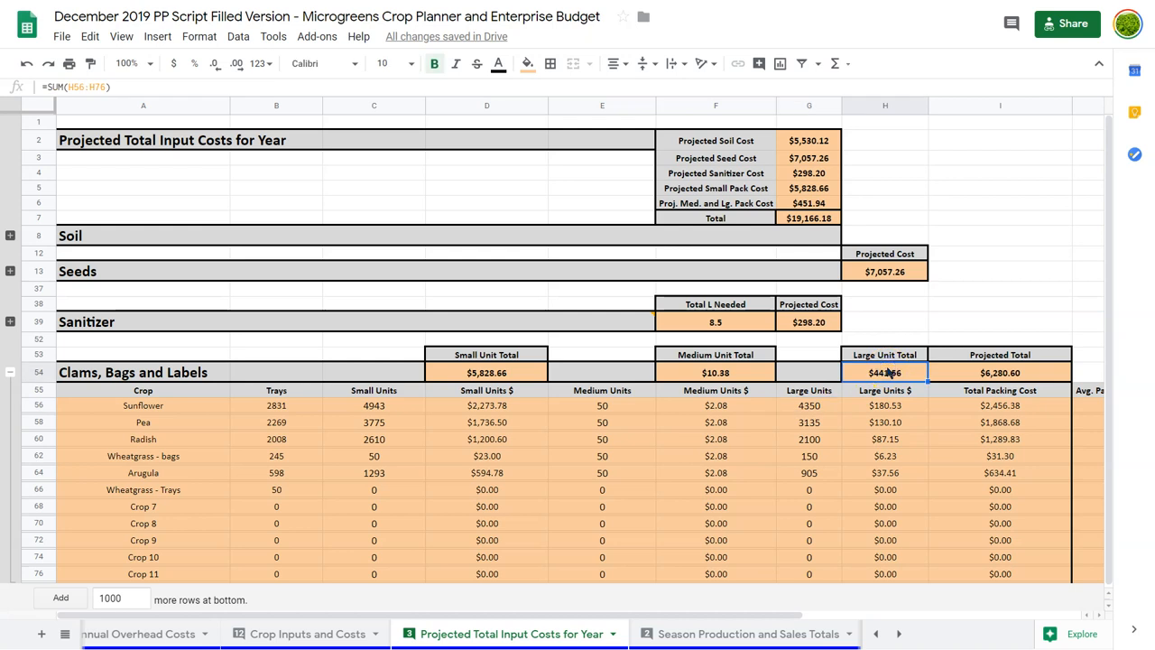
pyautogui.click(486, 372)
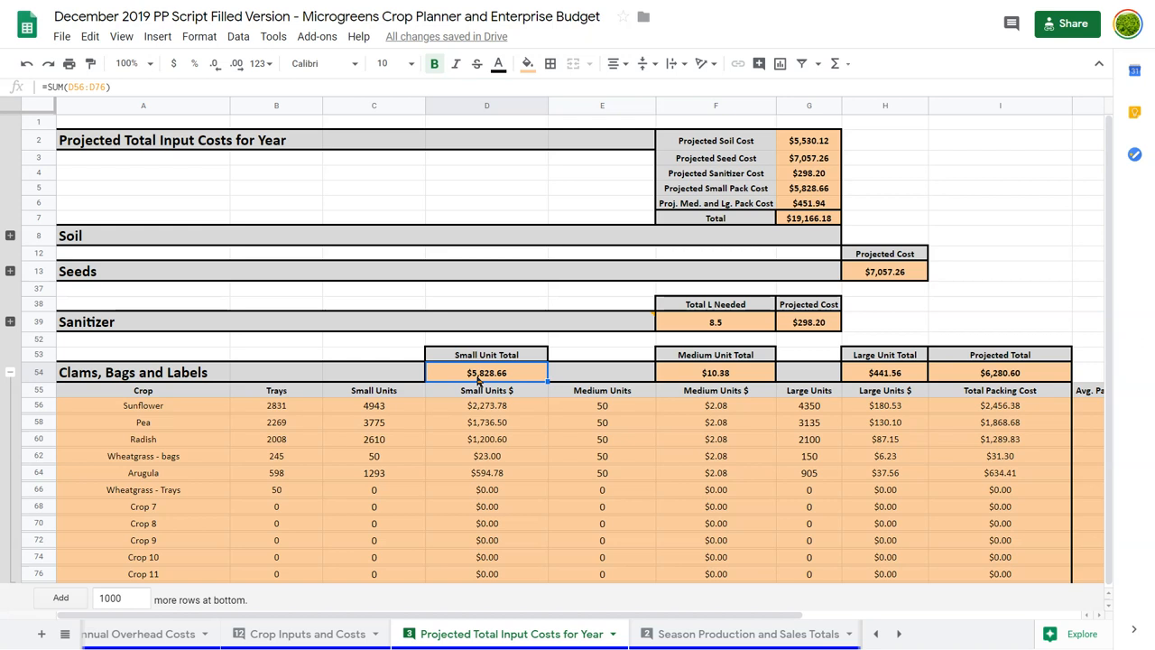
pyautogui.moveTo(885, 390)
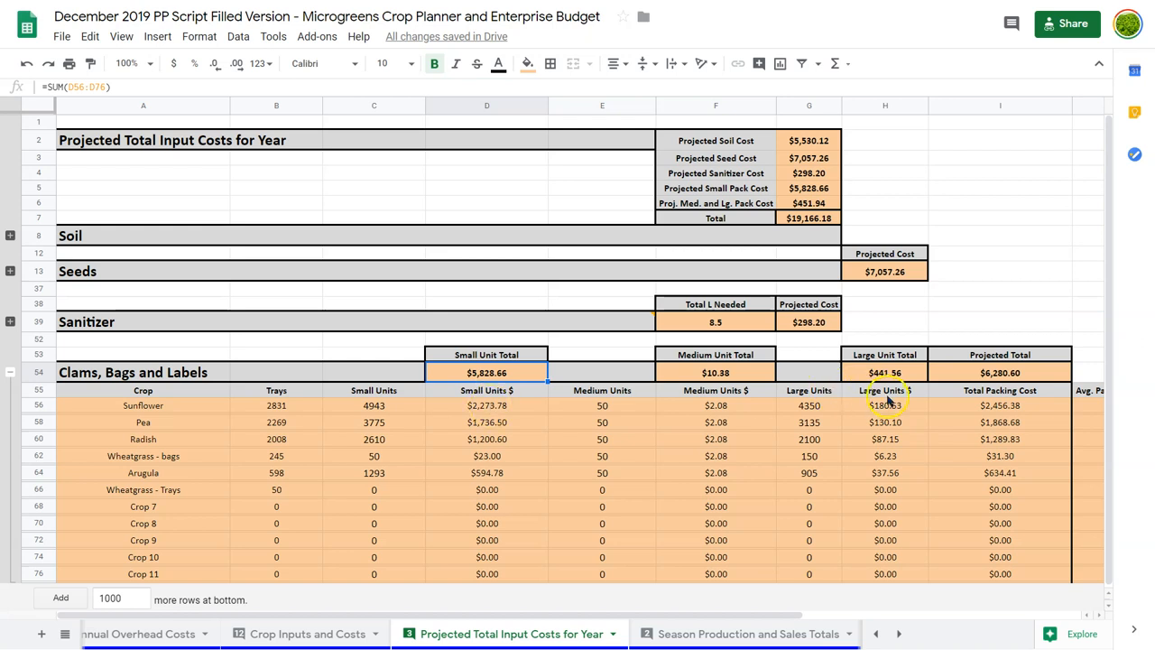
pyautogui.click(884, 406)
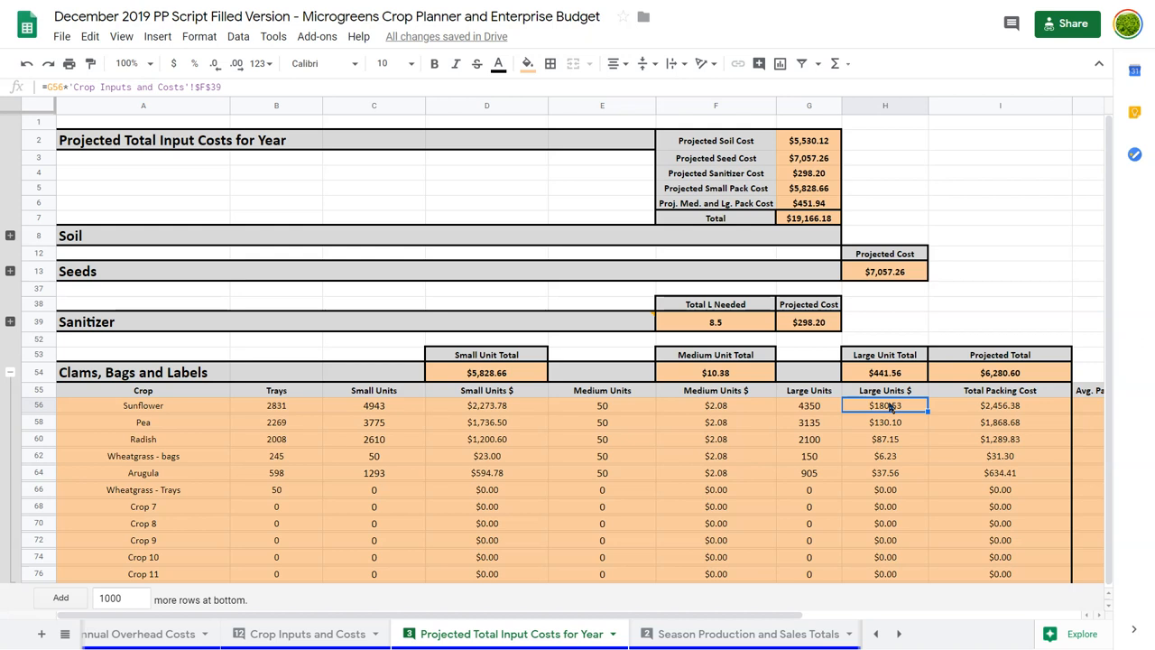
pyautogui.moveTo(557, 354)
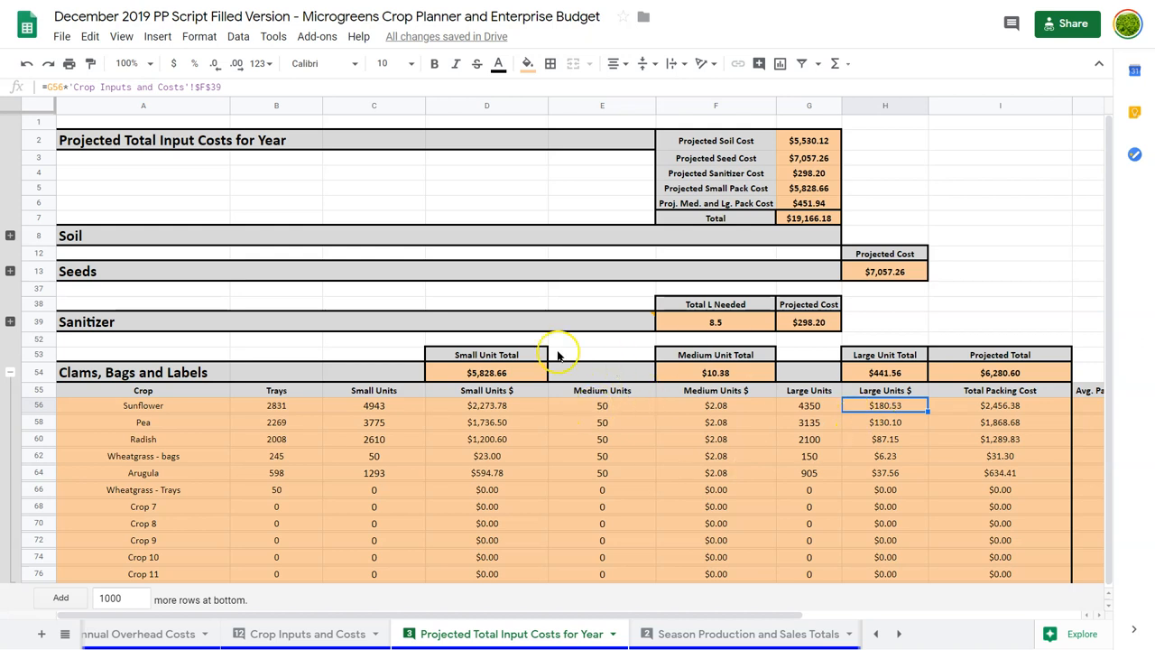
pyautogui.moveTo(695, 412)
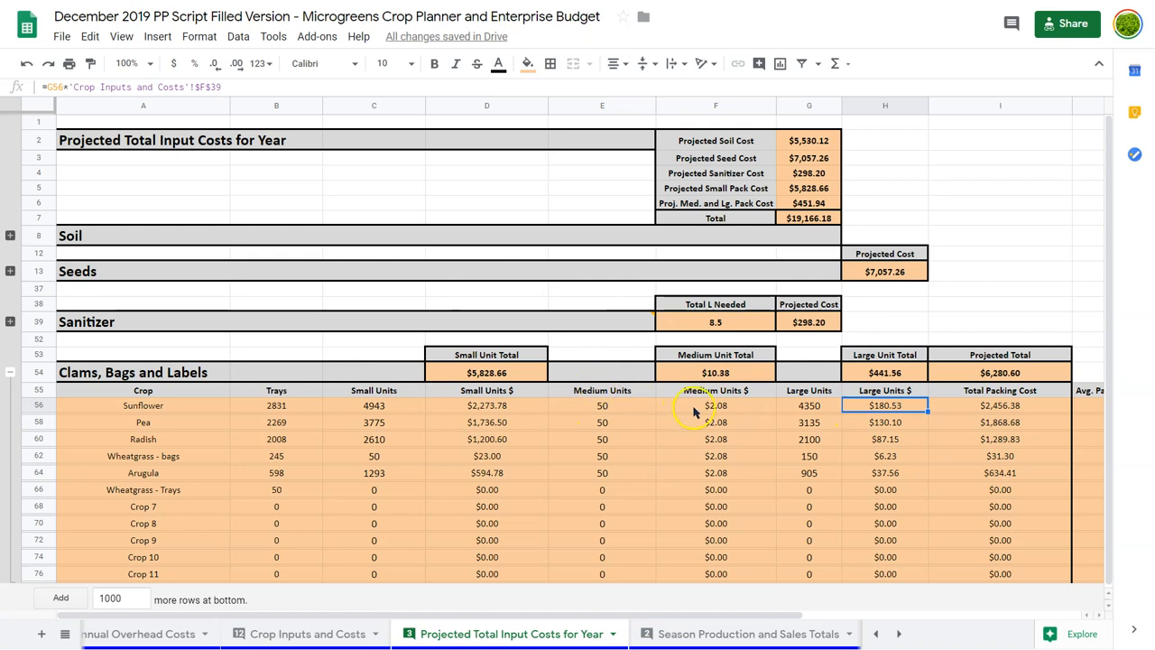
pyautogui.click(714, 405)
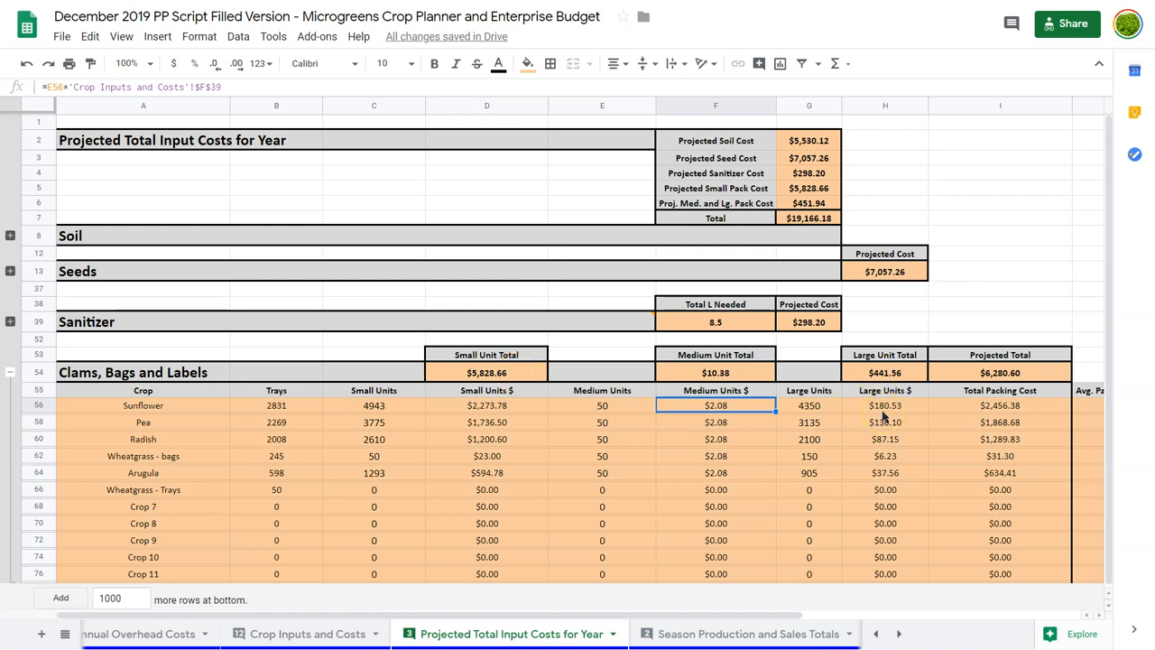
# View the packaging total sum, collapse Clams, Bags and Labels, then view the yearly Total formula.
pyautogui.scroll(-3)
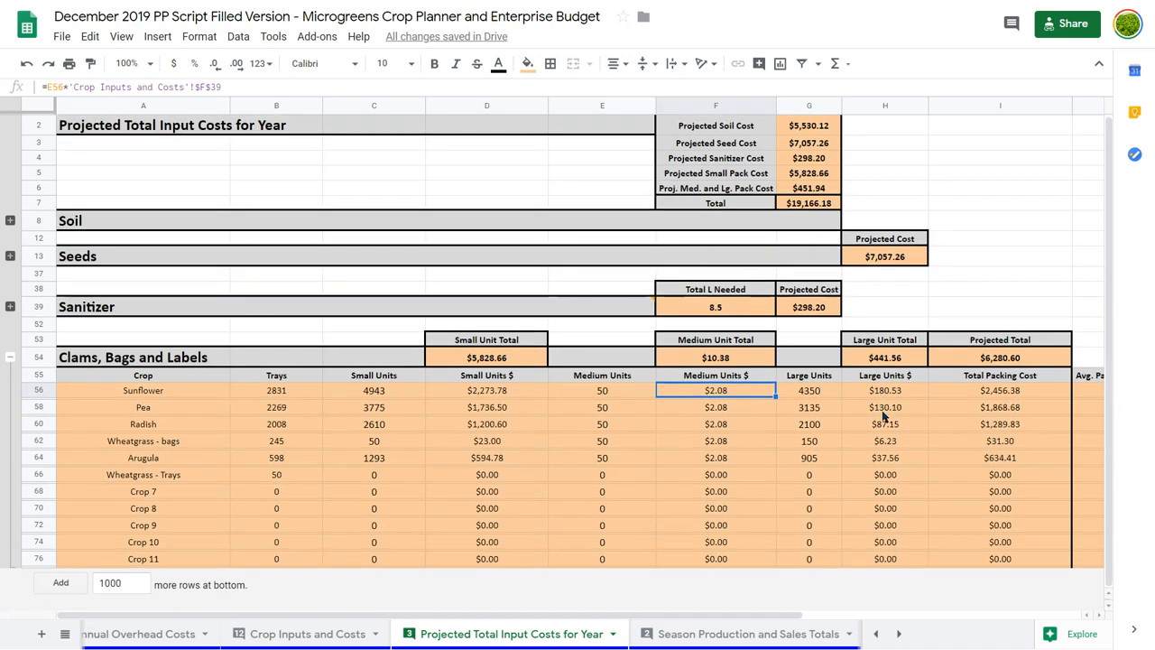
pyautogui.moveTo(523, 517)
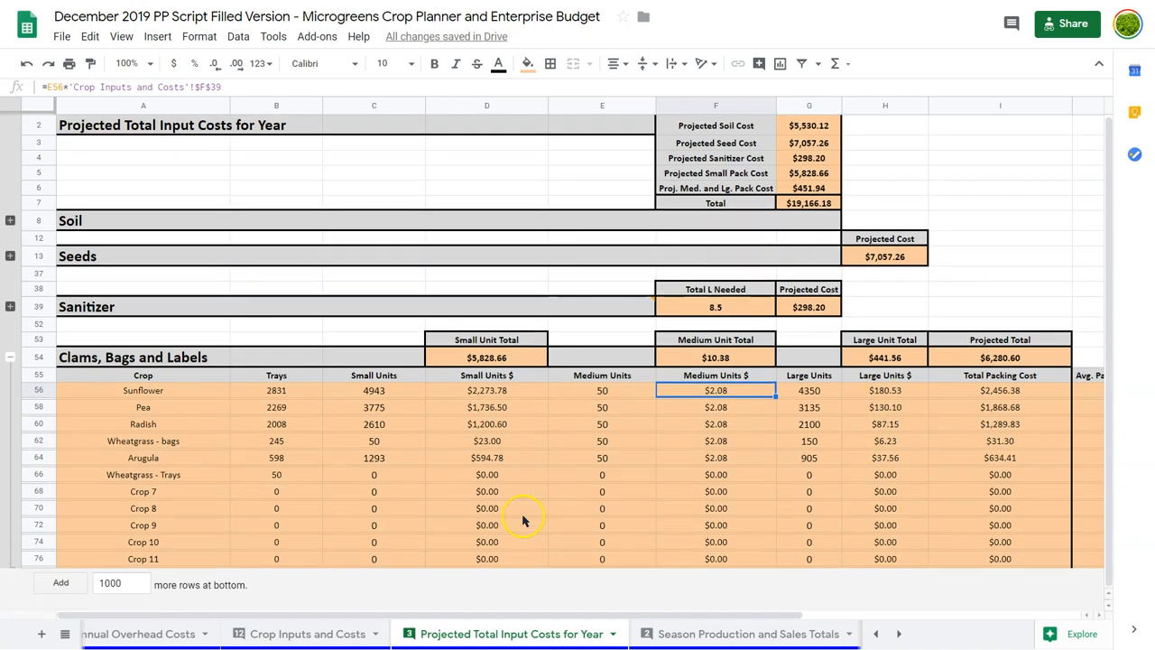
pyautogui.moveTo(179, 398)
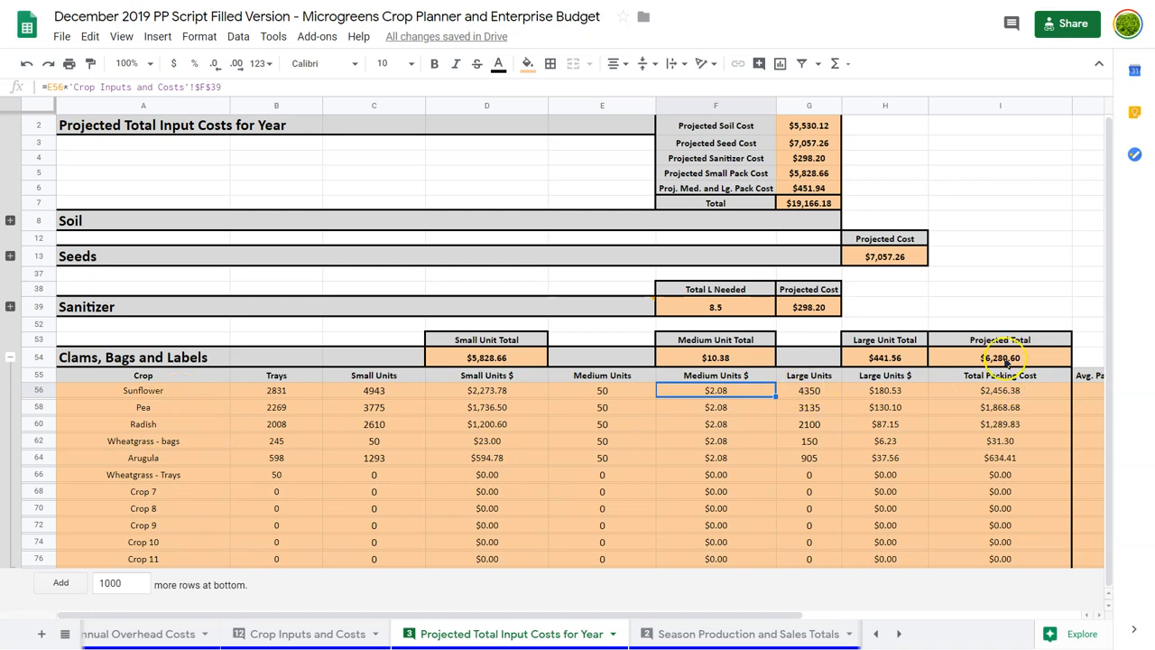
pyautogui.click(999, 356)
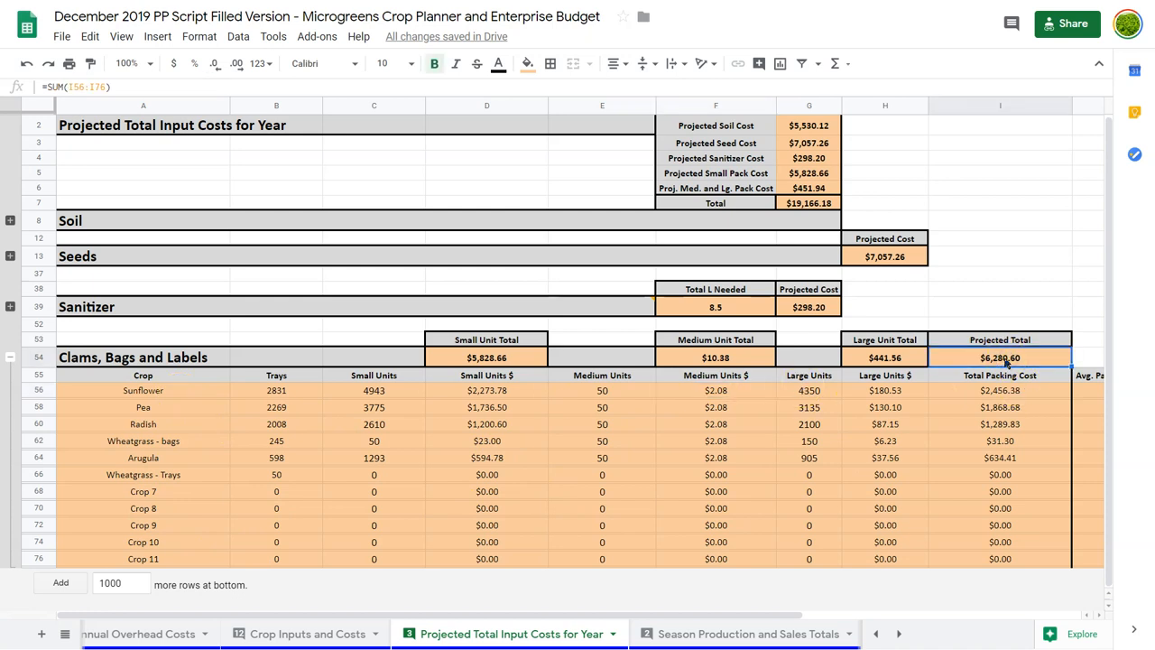
pyautogui.click(9, 371)
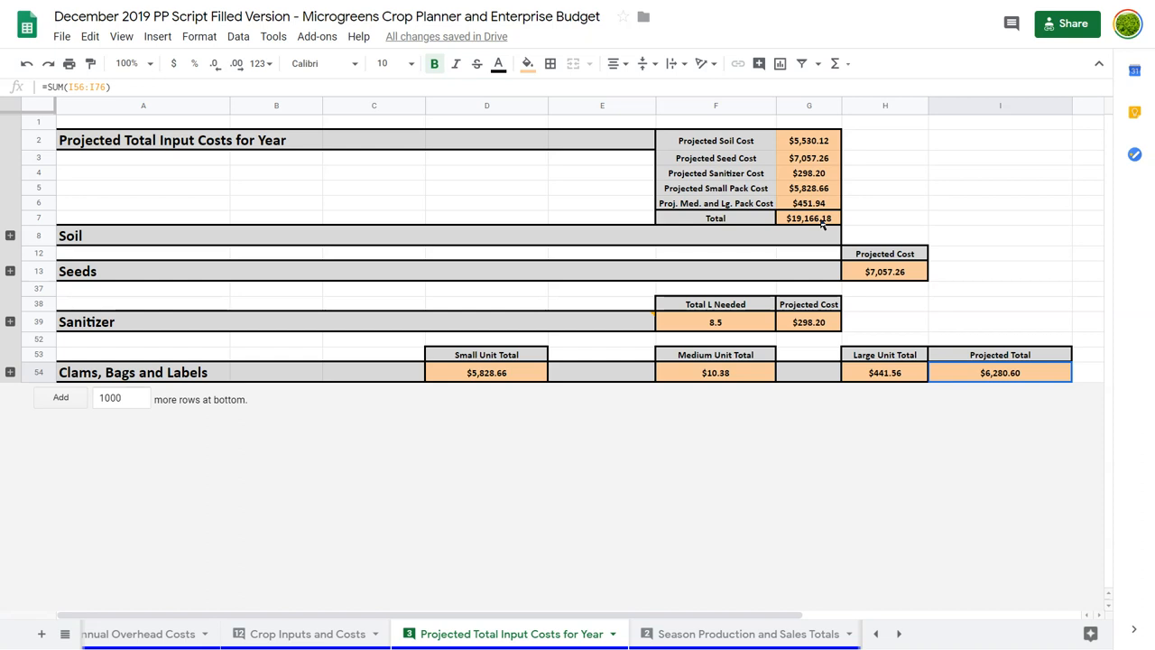
pyautogui.click(808, 218)
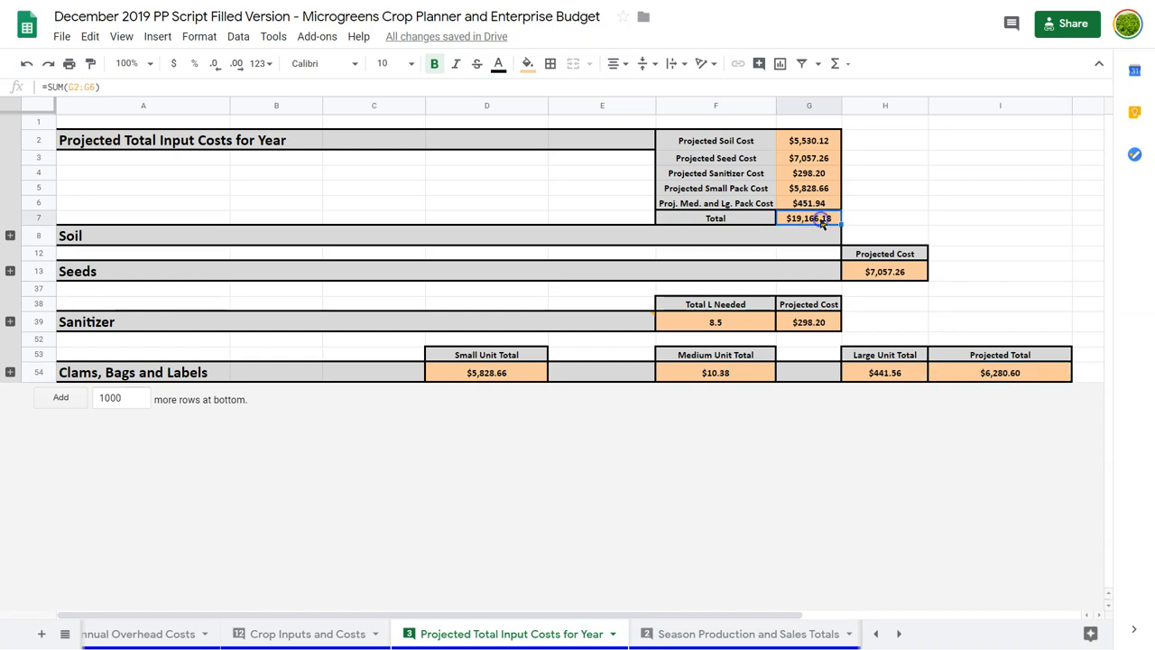